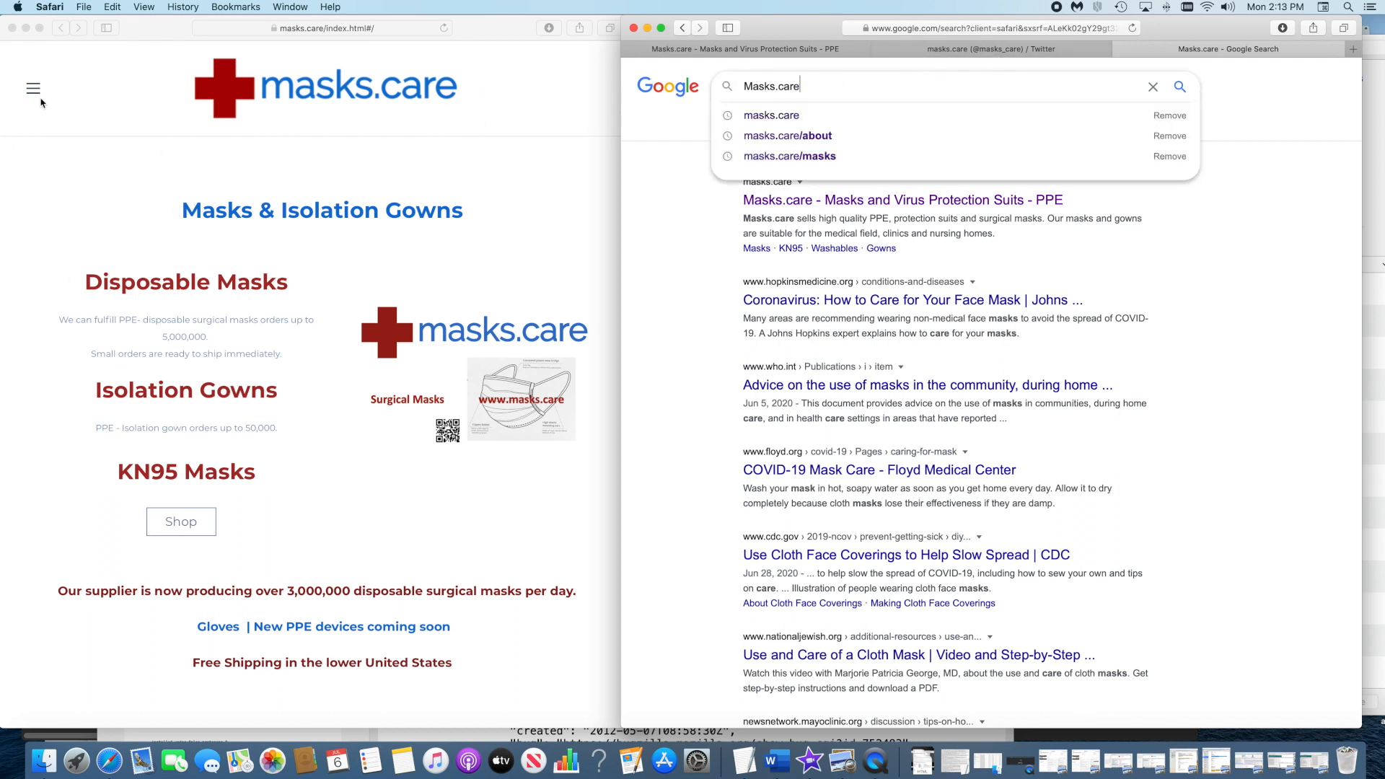
Step: Open the masks.care side menu listing Home, KN95, Masks, Washables, Gowns, Contact and Shop
left_click(33, 88)
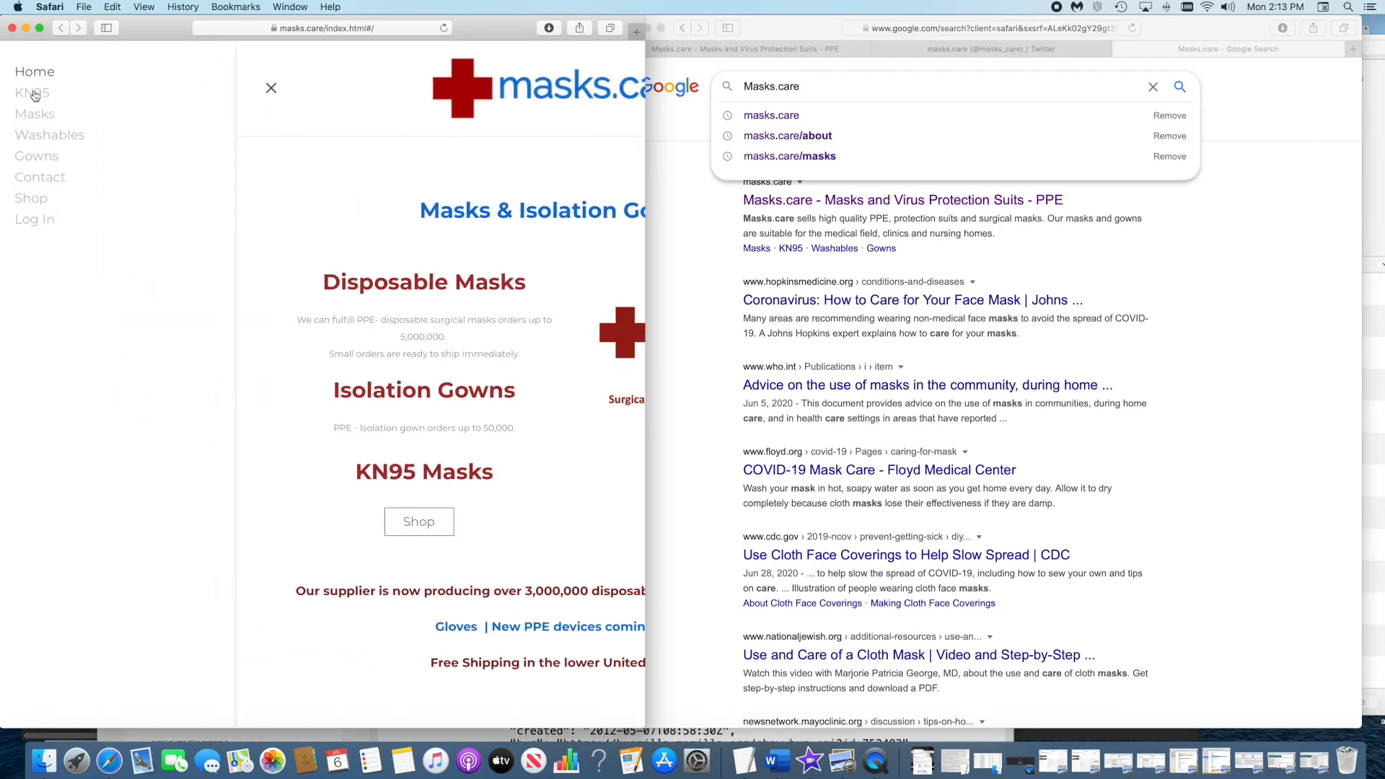
mouse_move(31, 201)
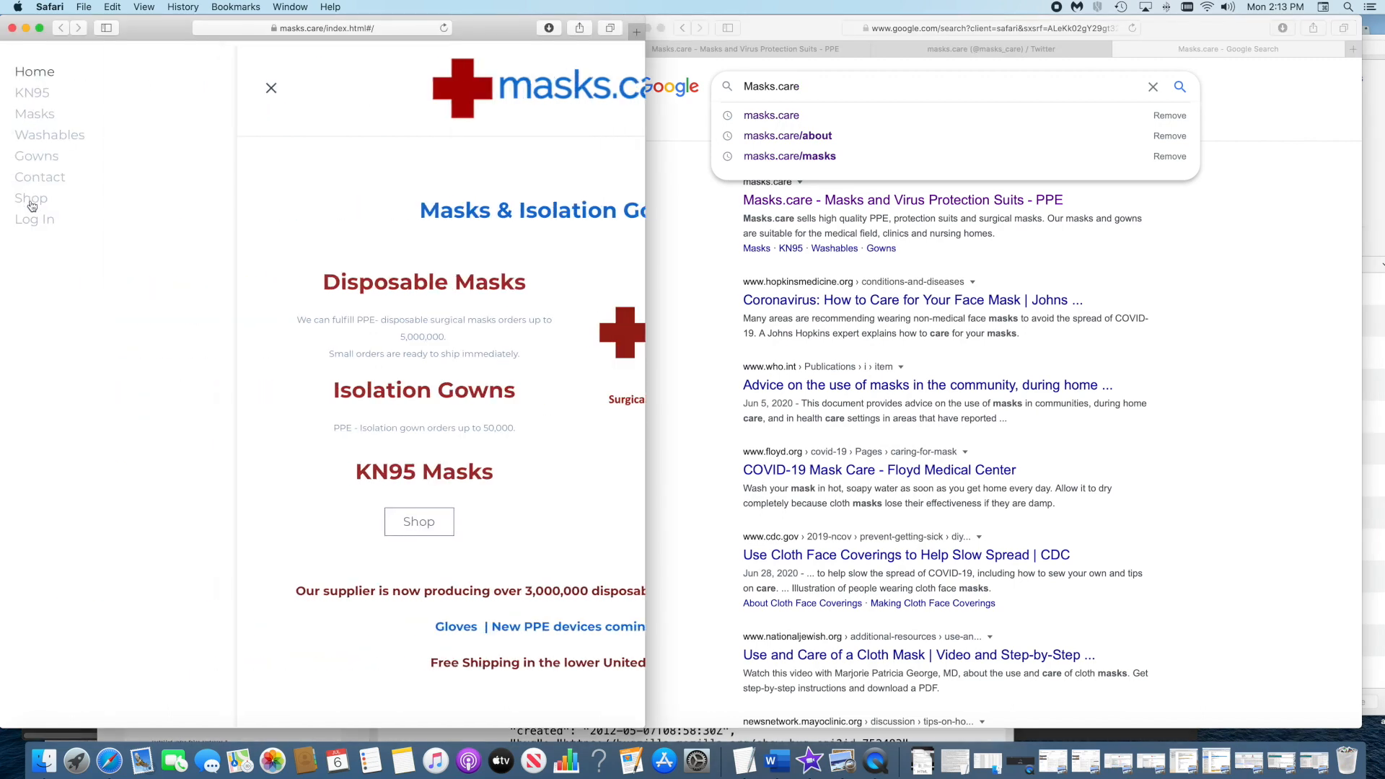
scroll("down", 3)
type("/")
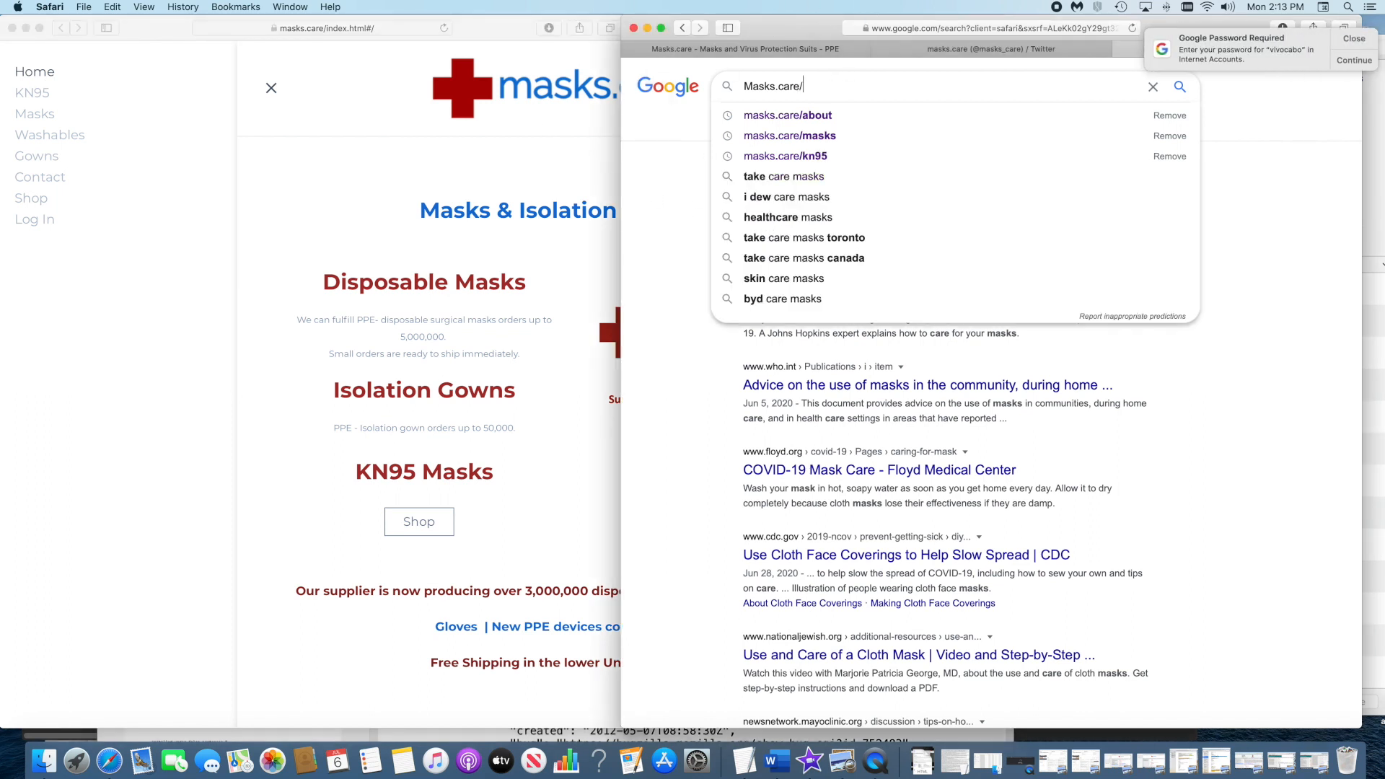
Step: Google Masks.care/kn95, /masks and /washables, scanning each results page for masks.care
type("kn95")
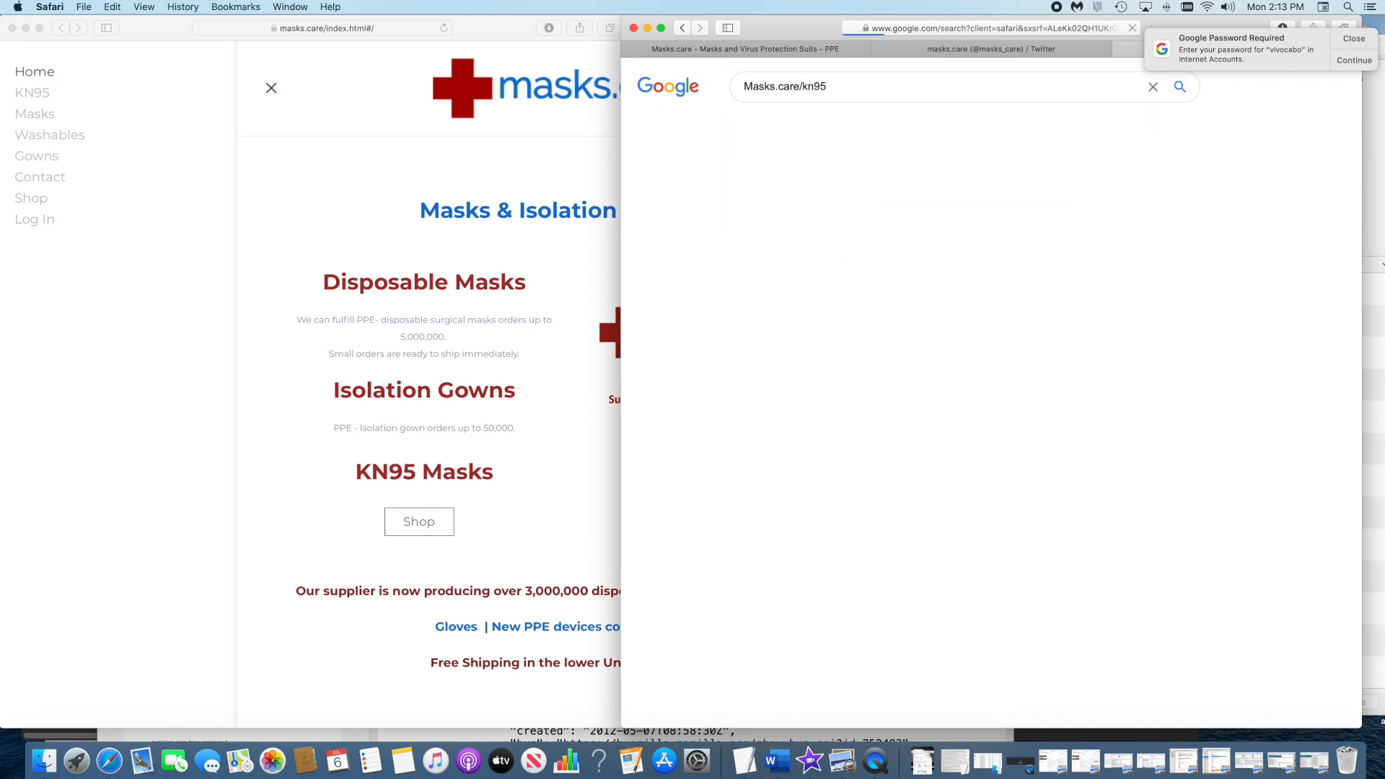
left_click(1179, 86)
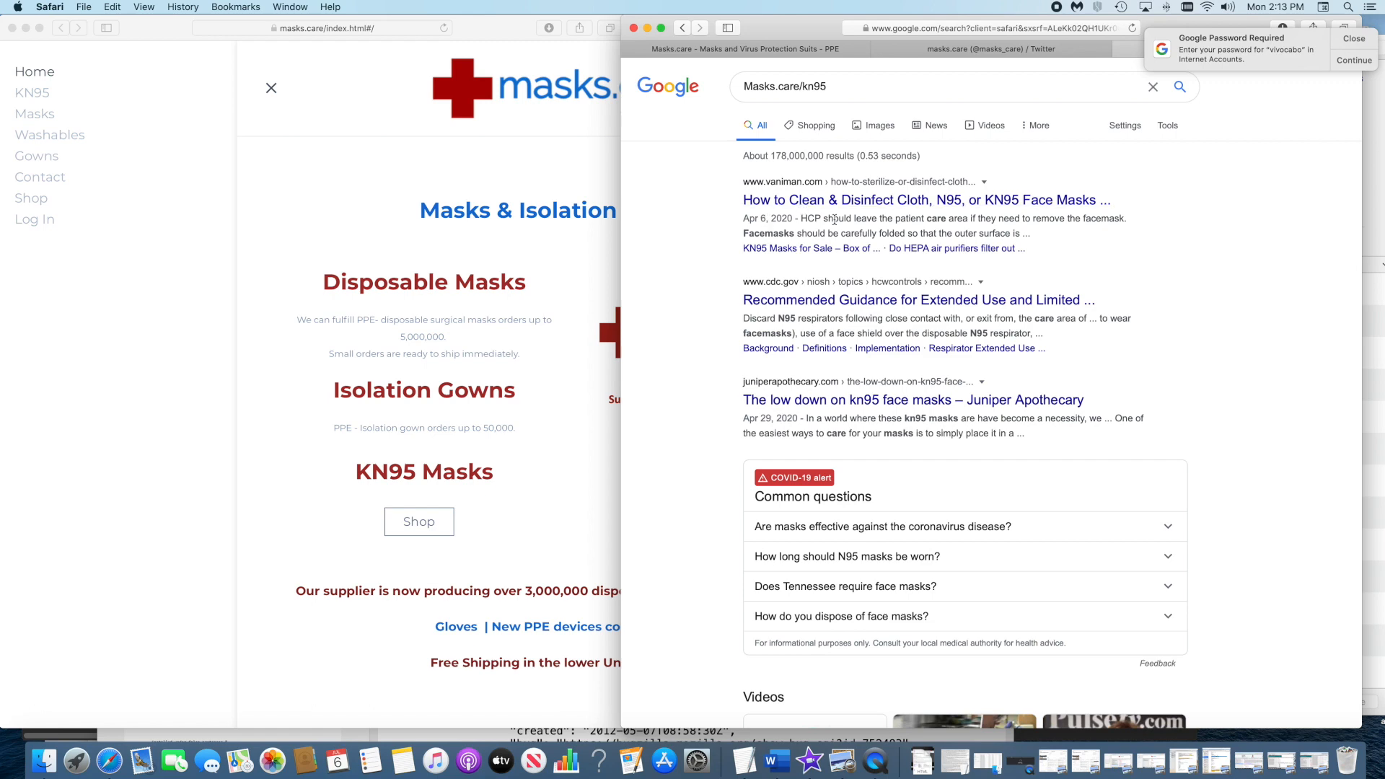
scroll("down", 3)
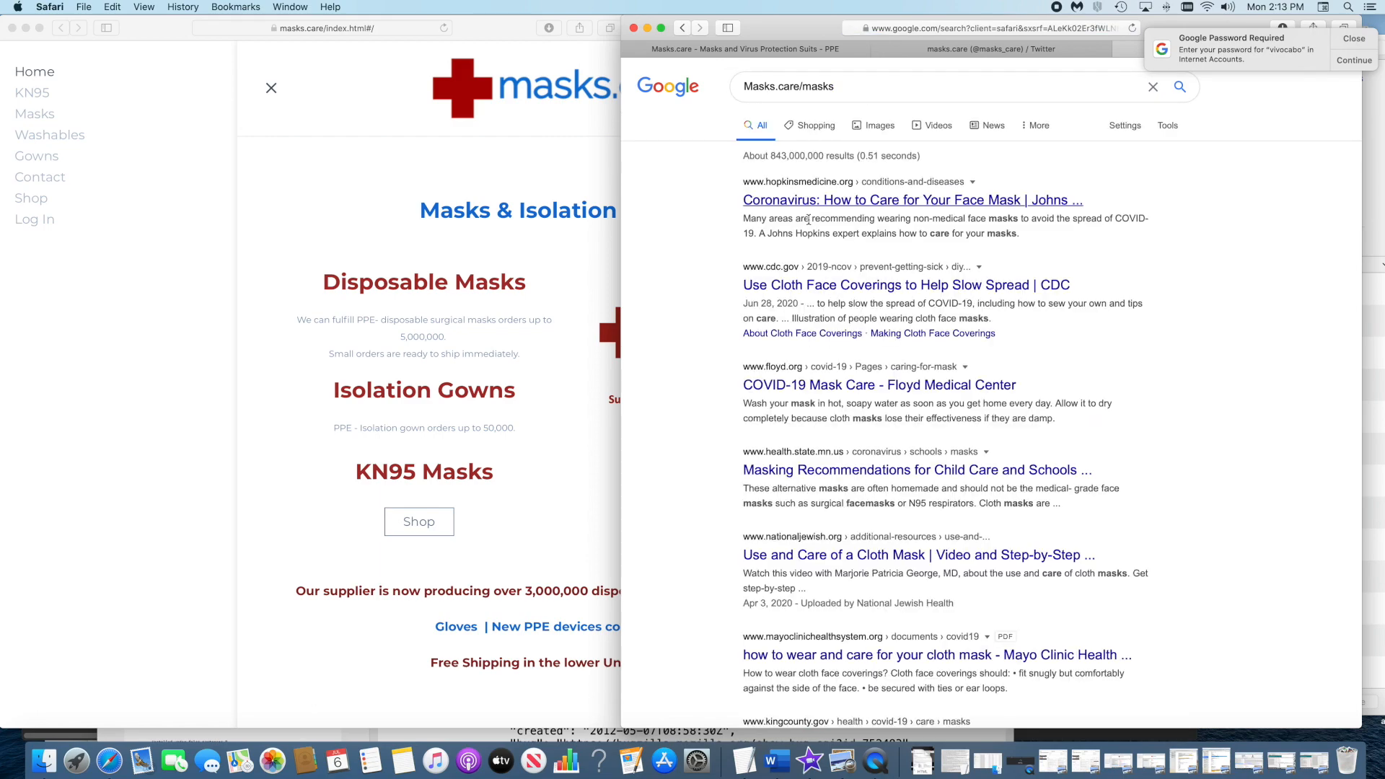
scroll("down", 3)
type("washable")
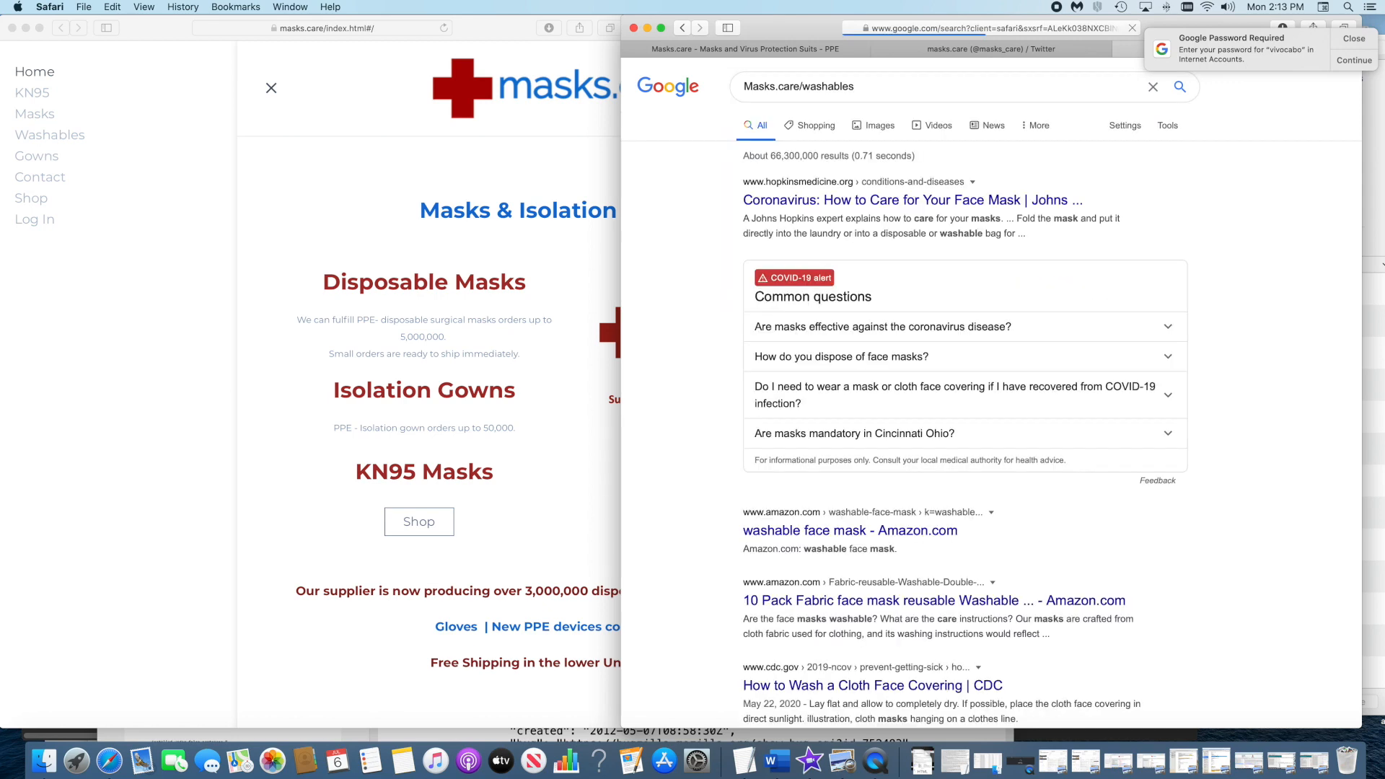
mouse_move(692, 545)
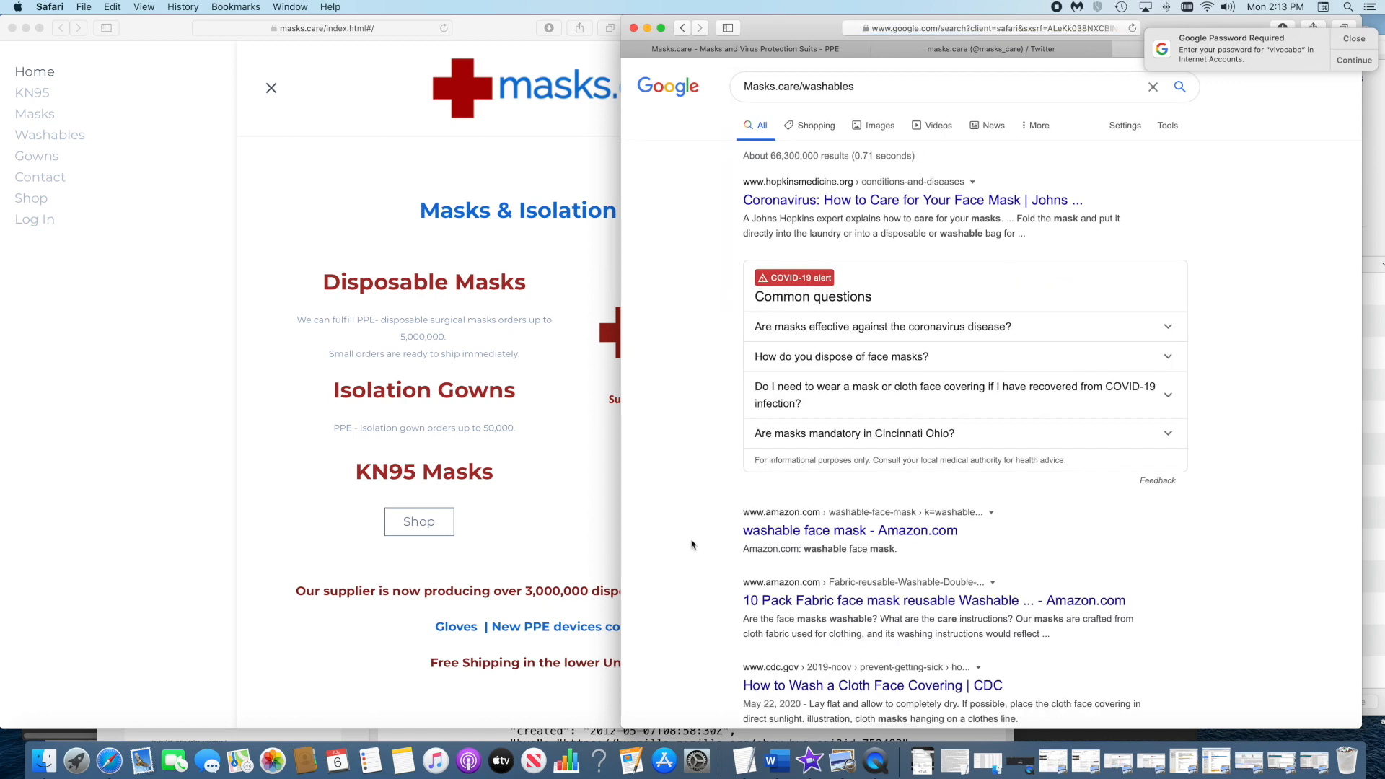
scroll("down", 3)
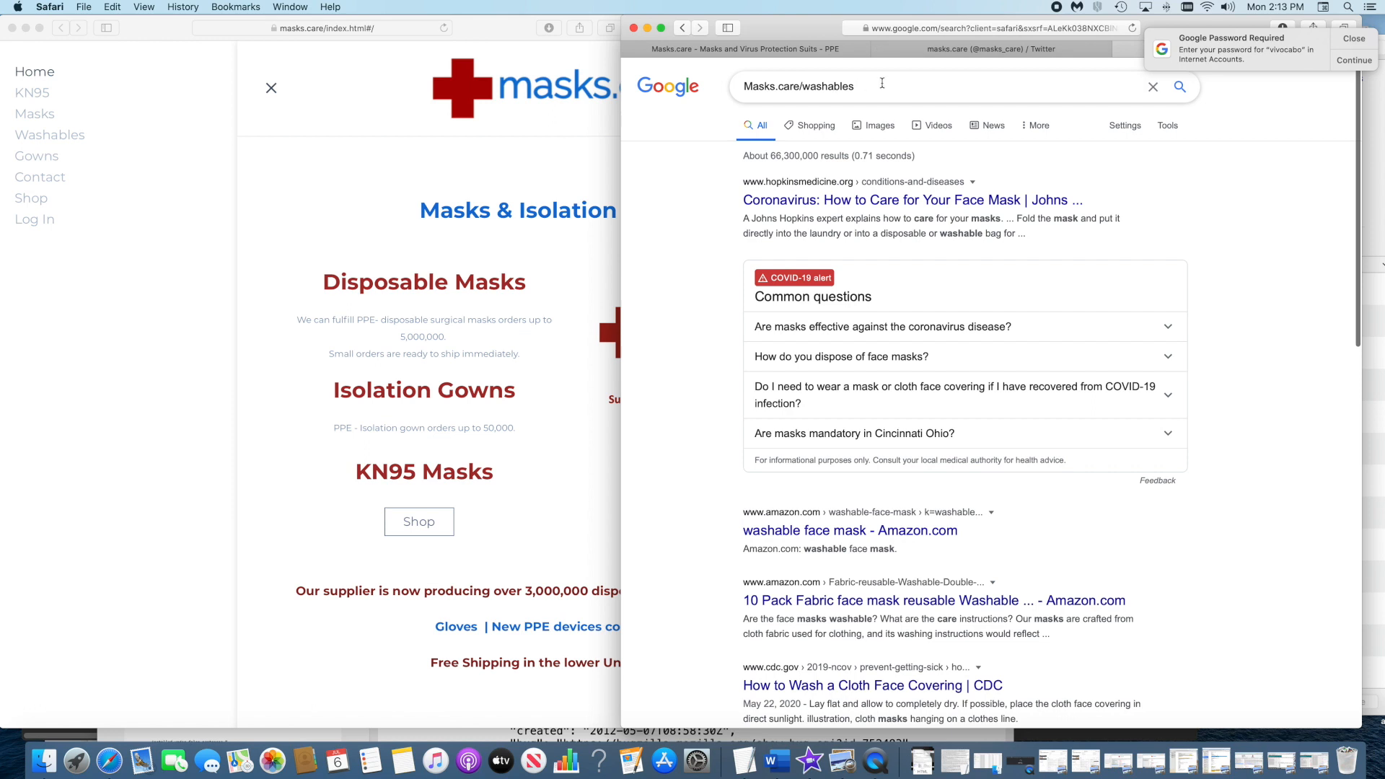
type("Masks.care/w")
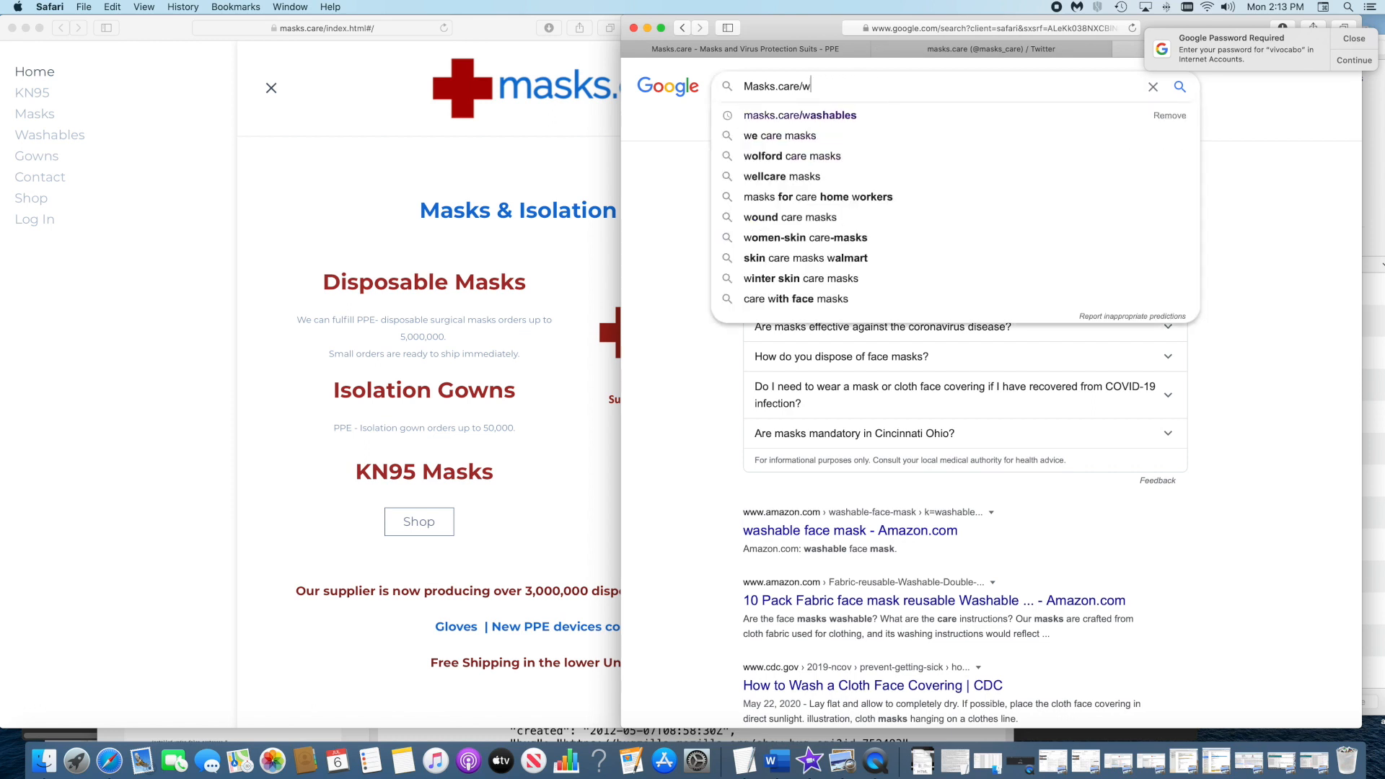
key("backspace")
type("shop")
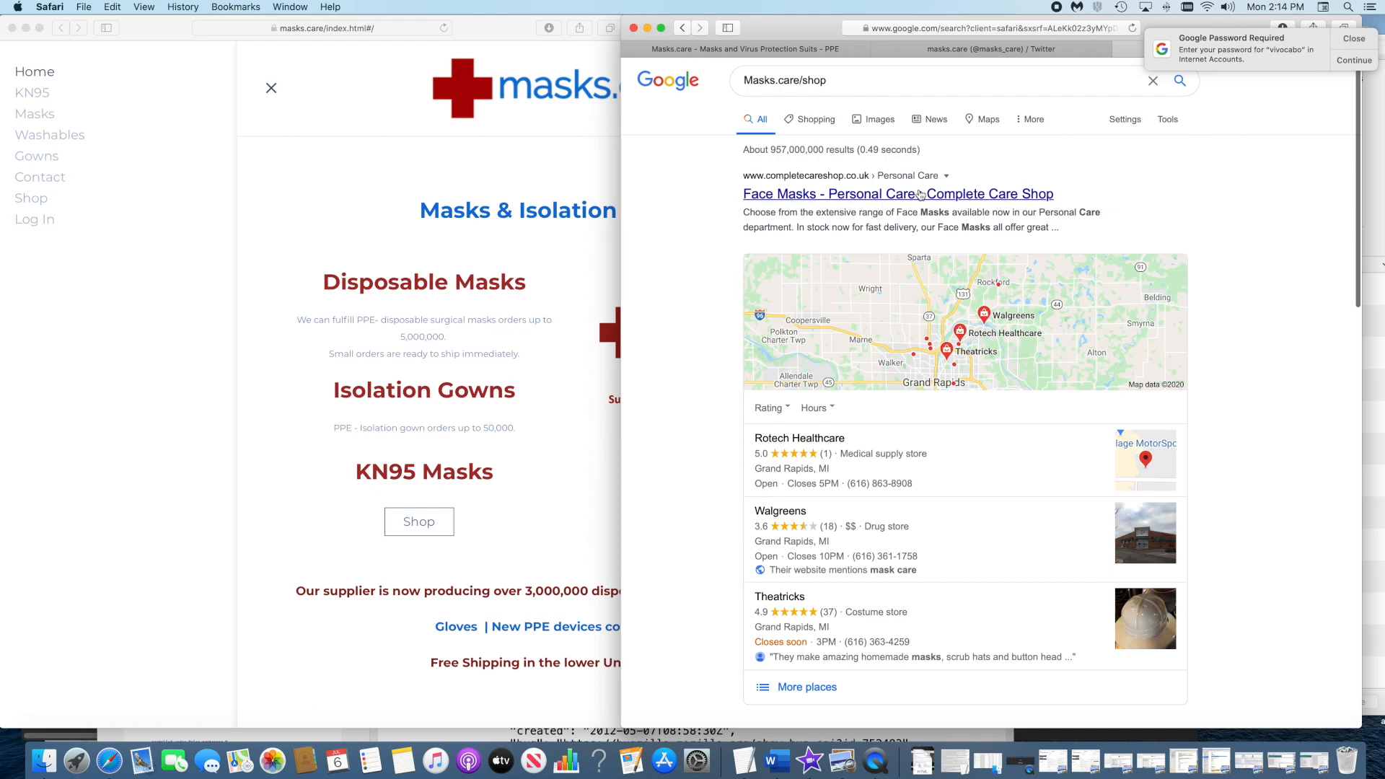
Step: Scroll the Masks.care/shop results down to the masks.care Shop listing
scroll("down", 3)
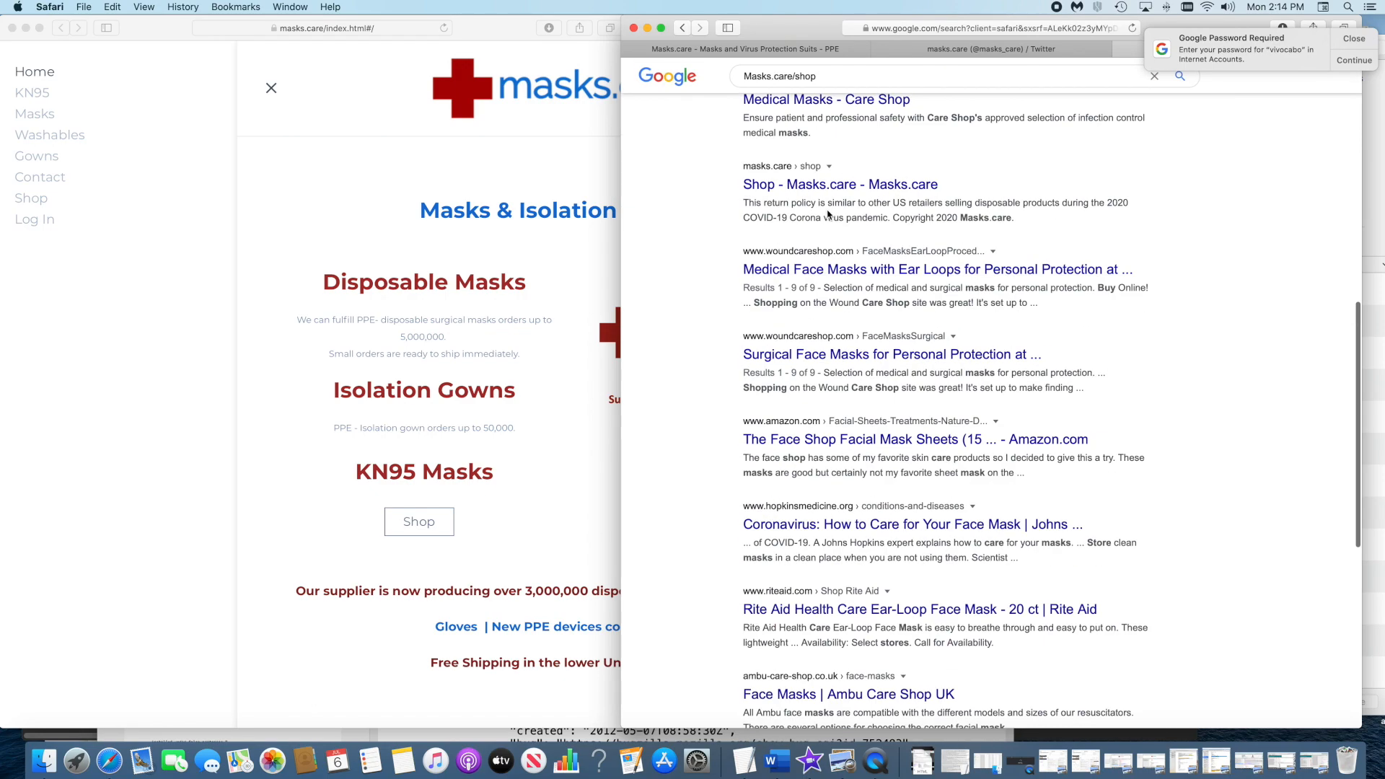
scroll("down", 3)
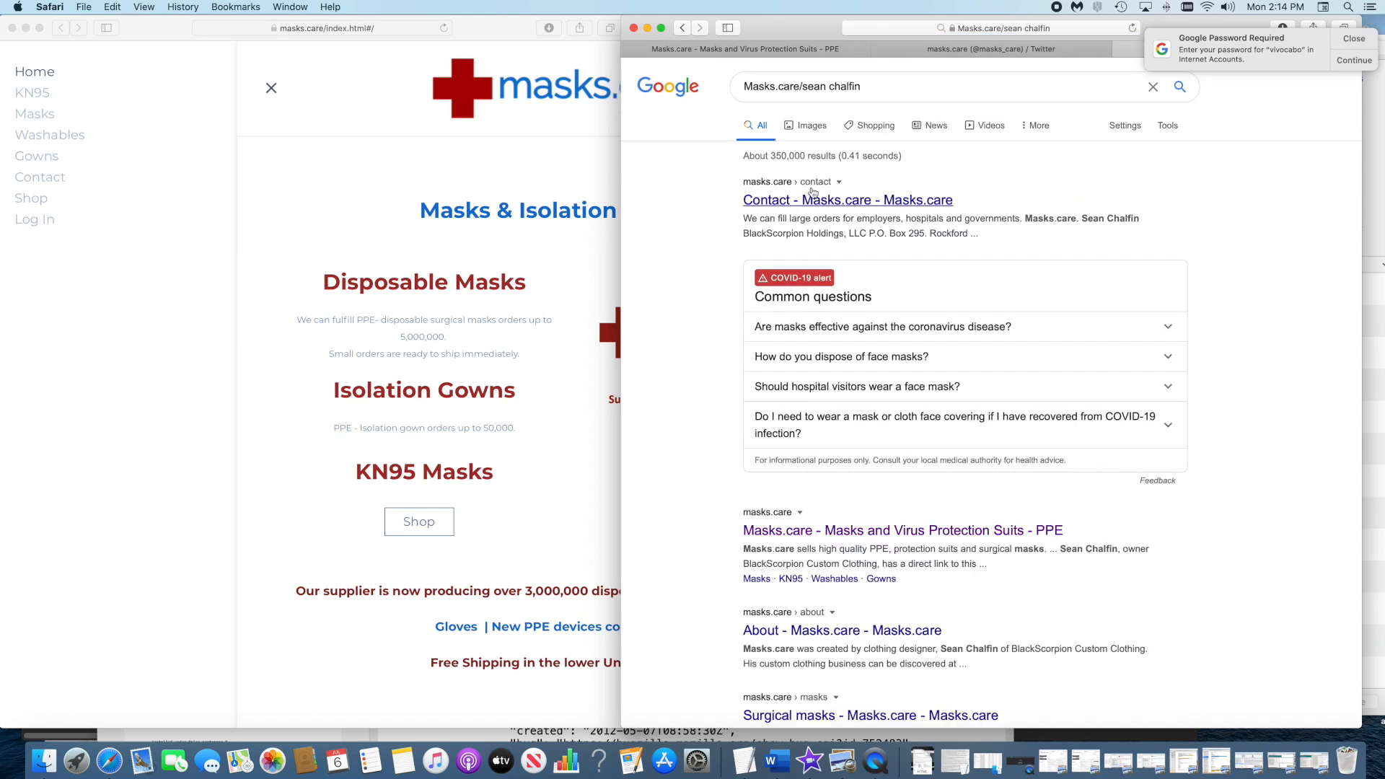
scroll("down", 3)
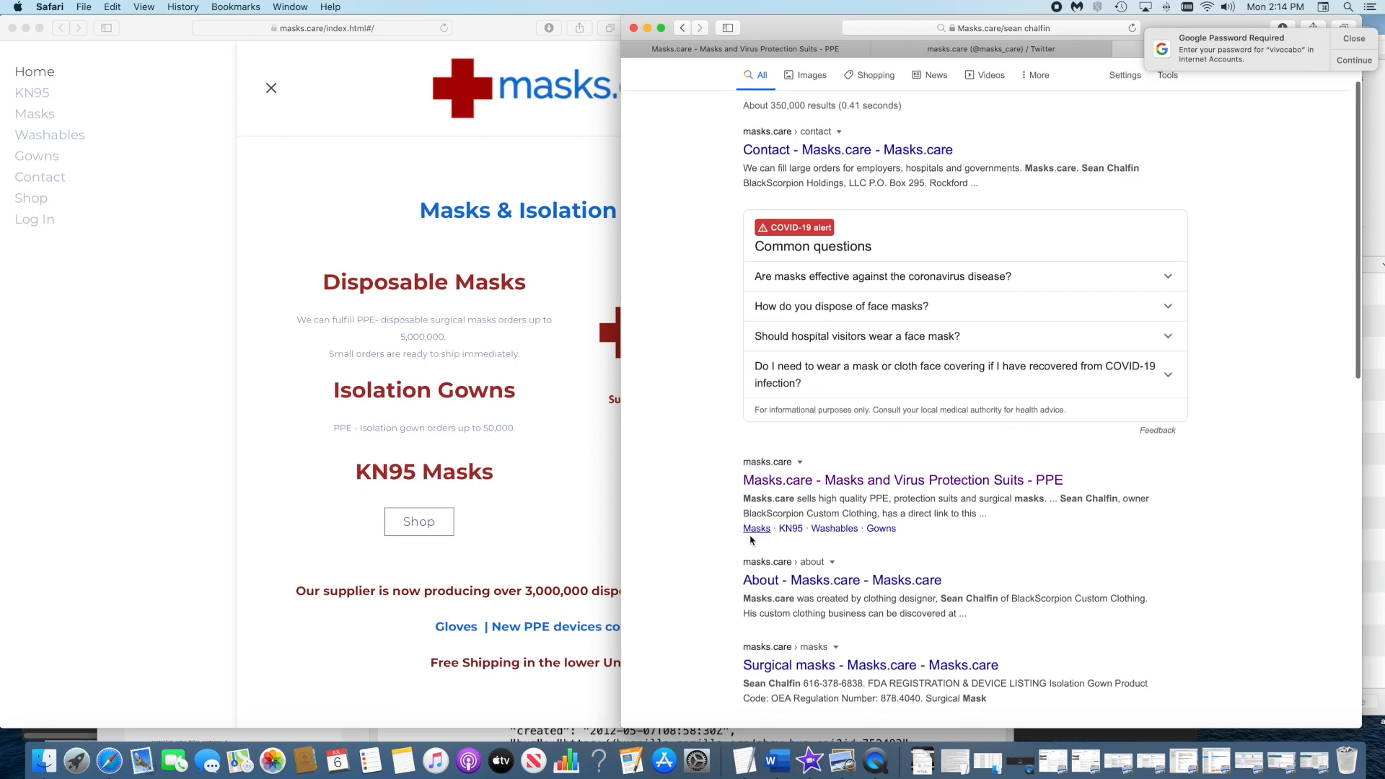
scroll("down", 3)
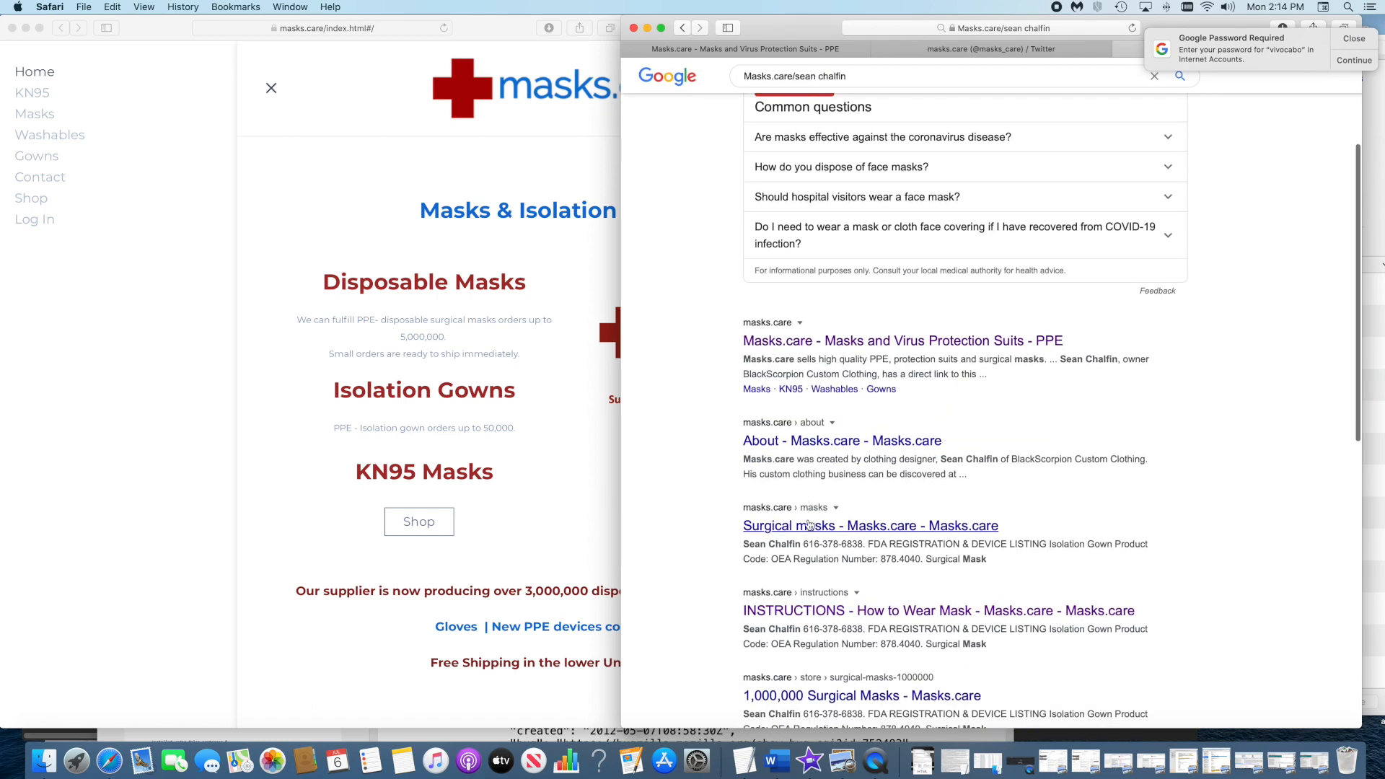
scroll("down", 3)
type("contact")
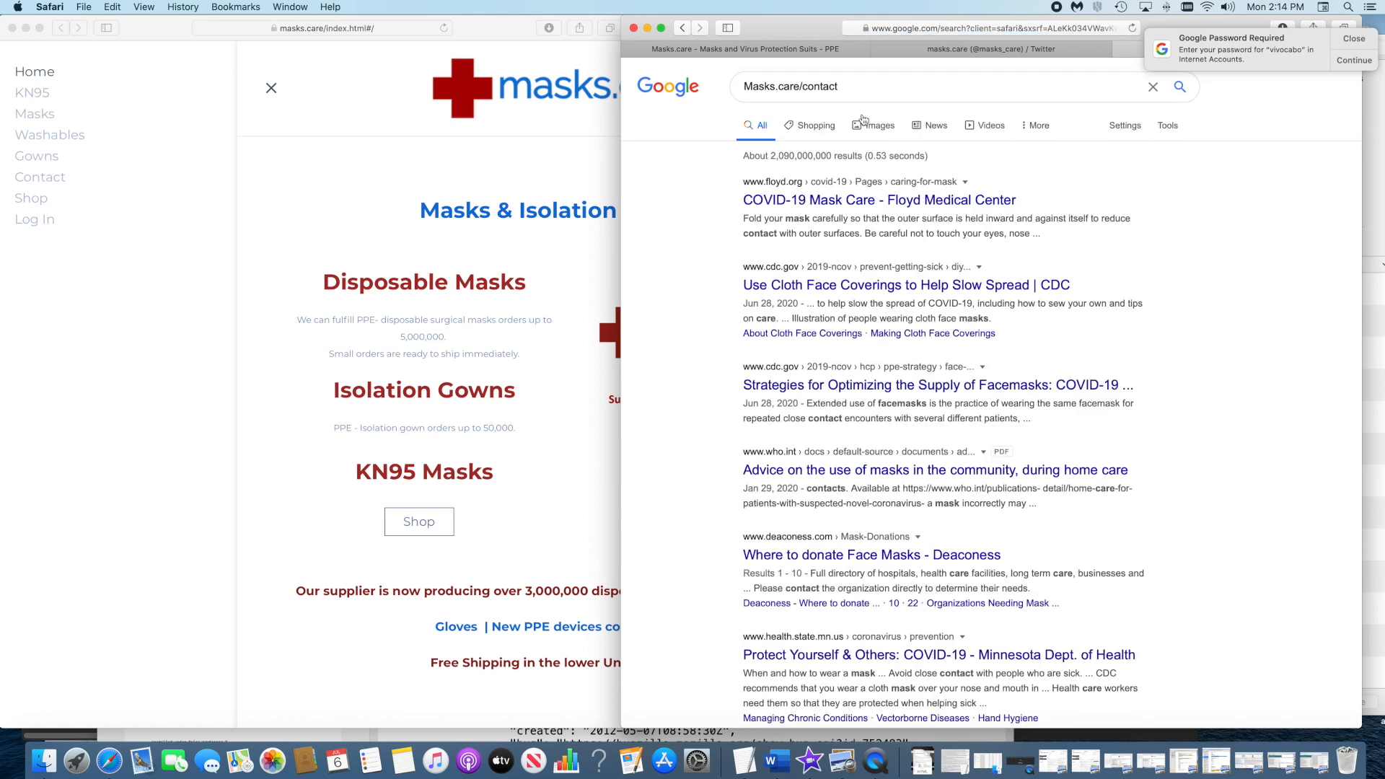
Step: Review the Masks.care/contact results, then replace the query with a new ford.com search
scroll("down", 3)
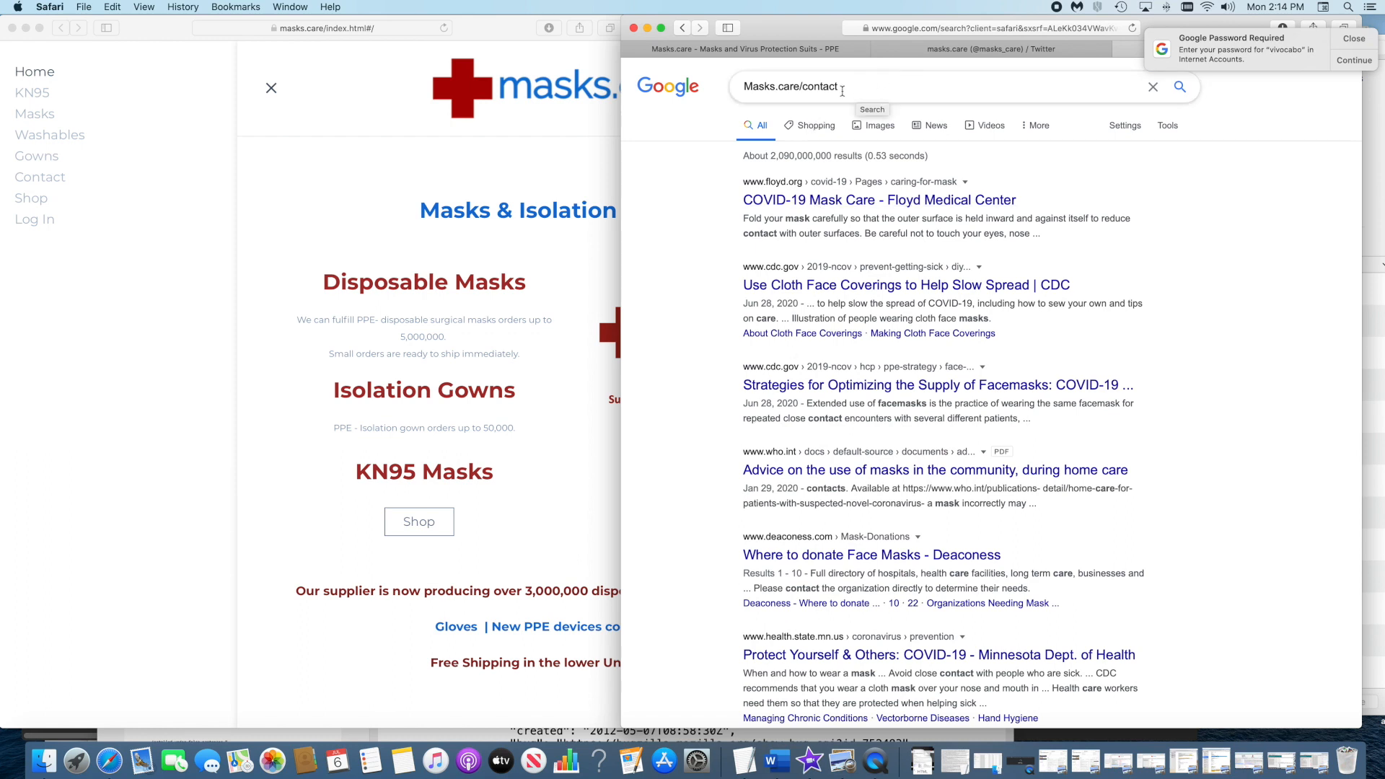
triple_click(791, 85)
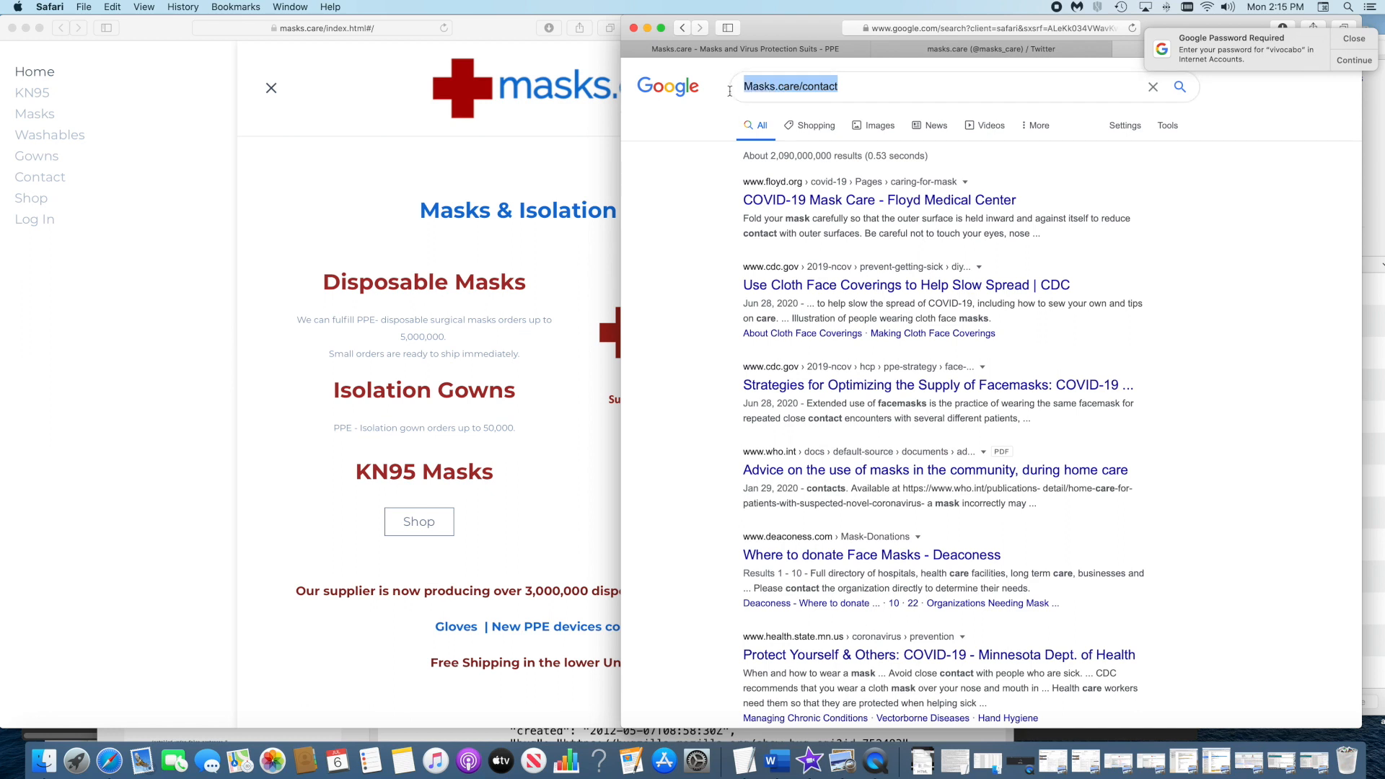
type("f")
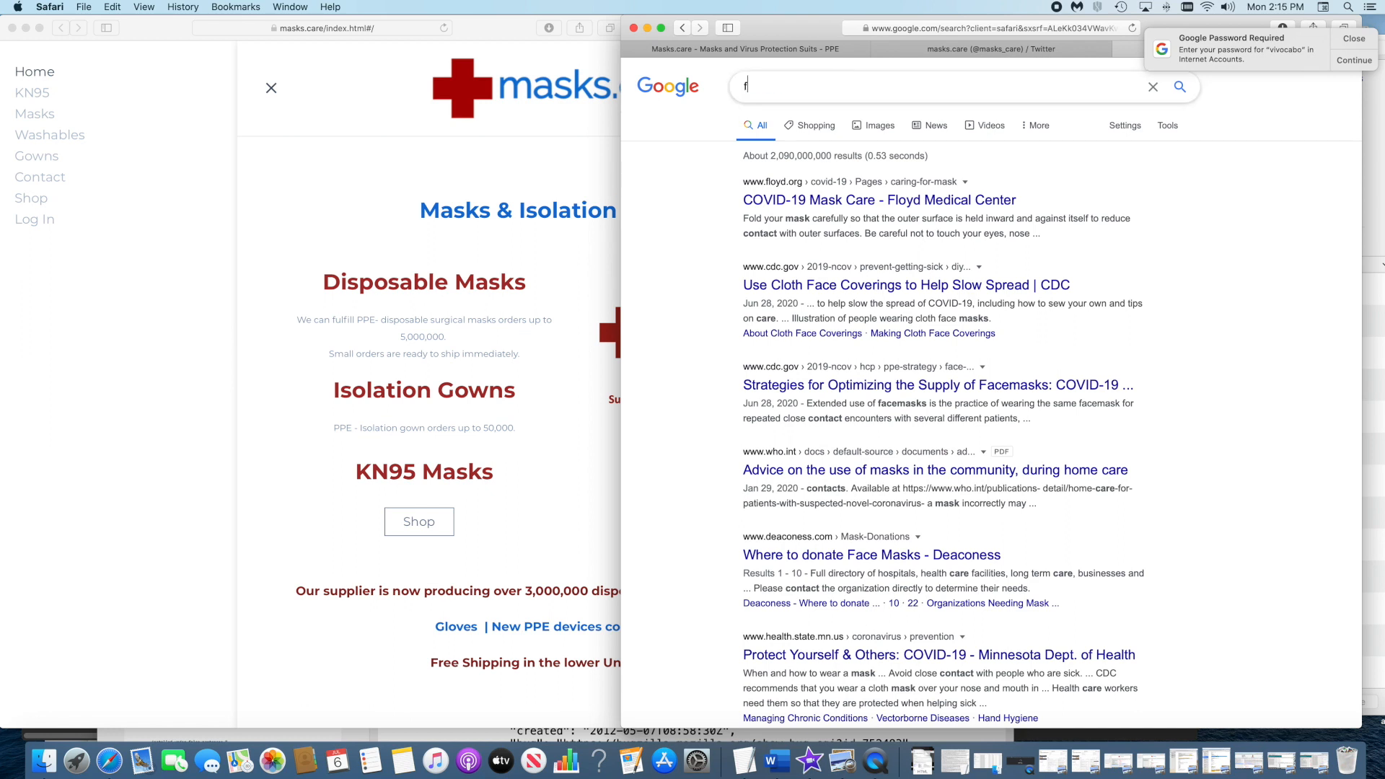
type("ord.com/trucks")
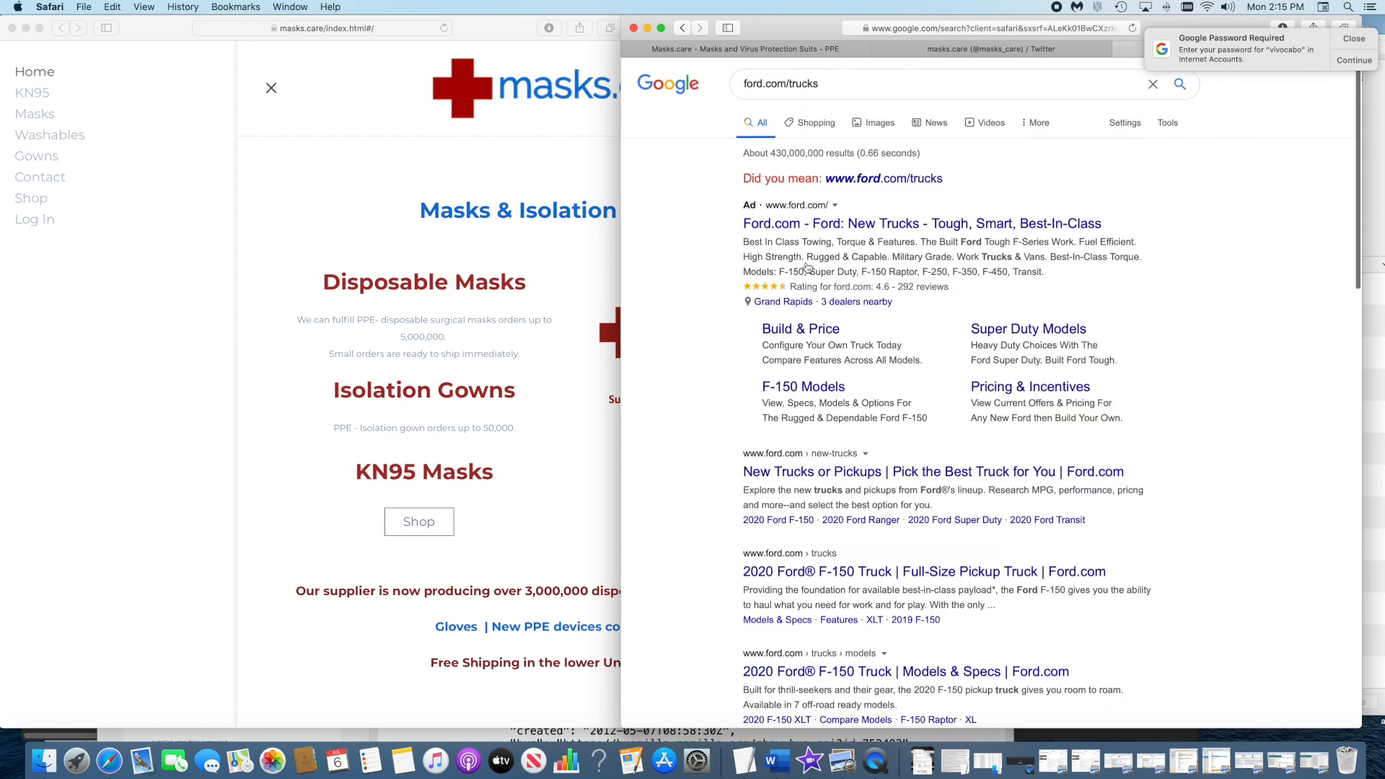
Step: Search cnn.com/news, browse its results through page 2, and select the query for replacement
scroll("down", 3)
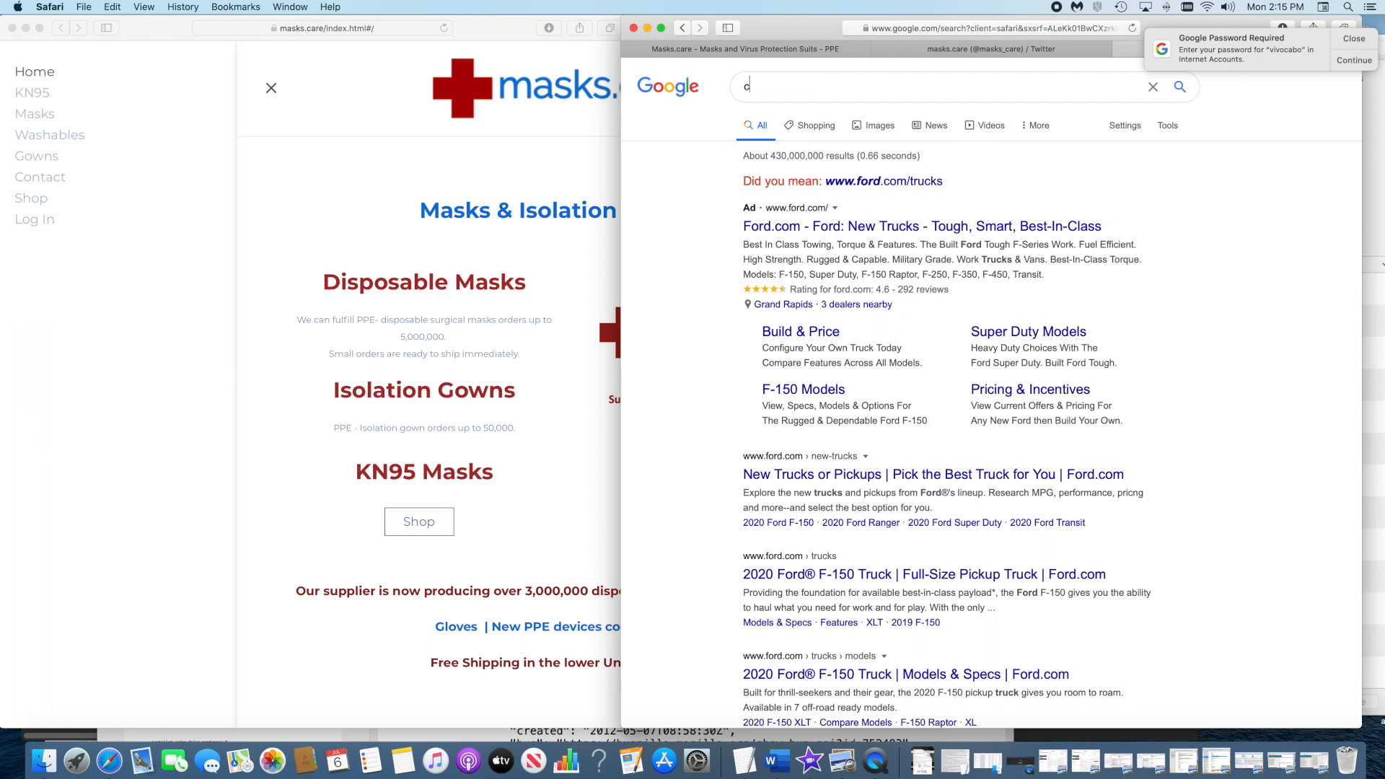
type("cnn.com/news")
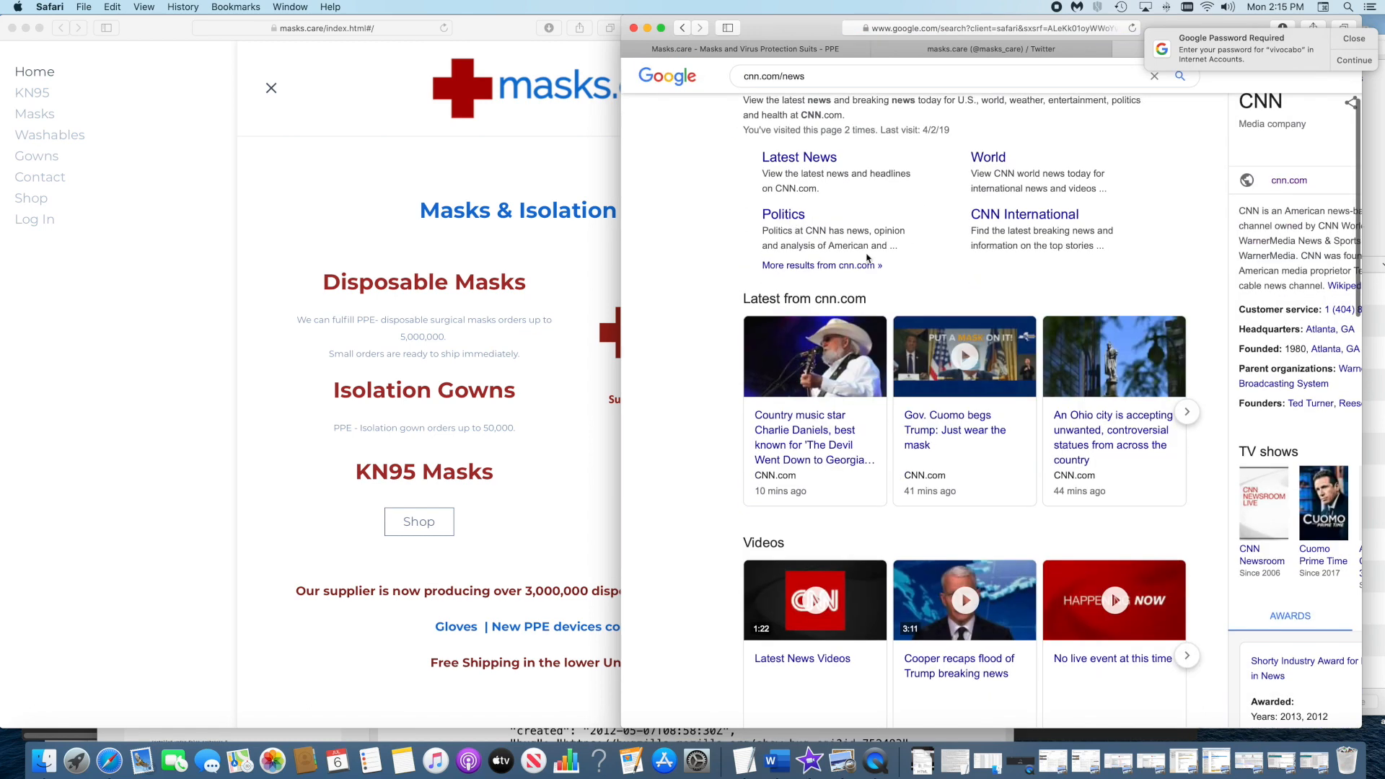
scroll("down", 3)
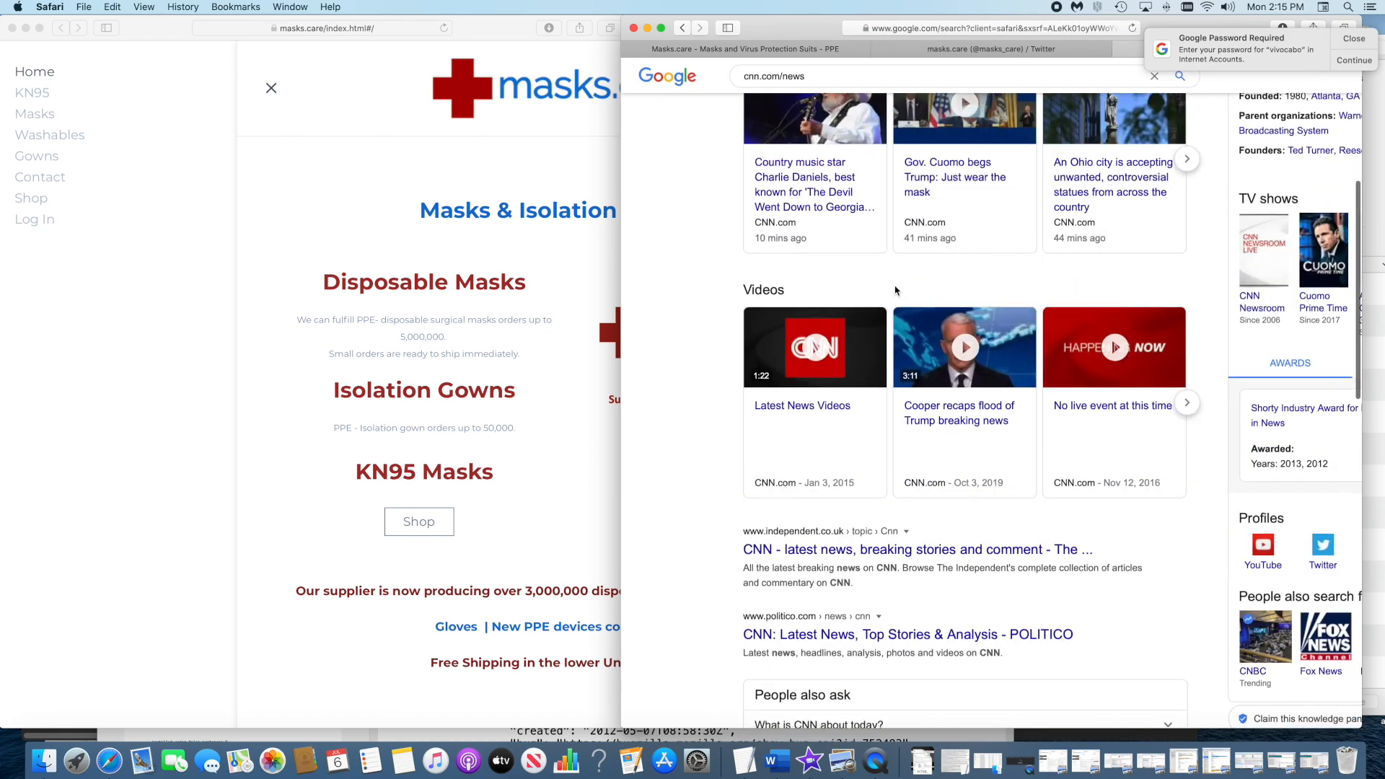
scroll("down", 3)
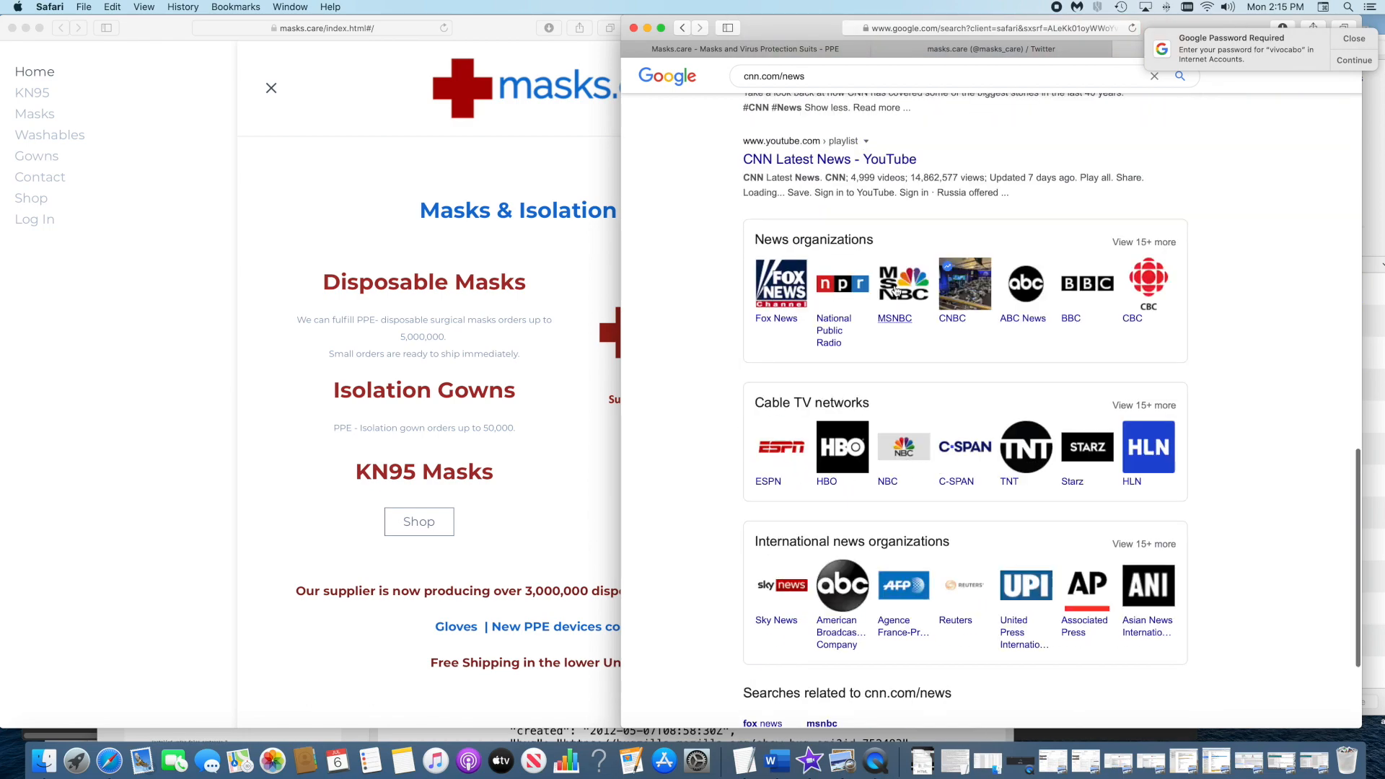
scroll("up", 3)
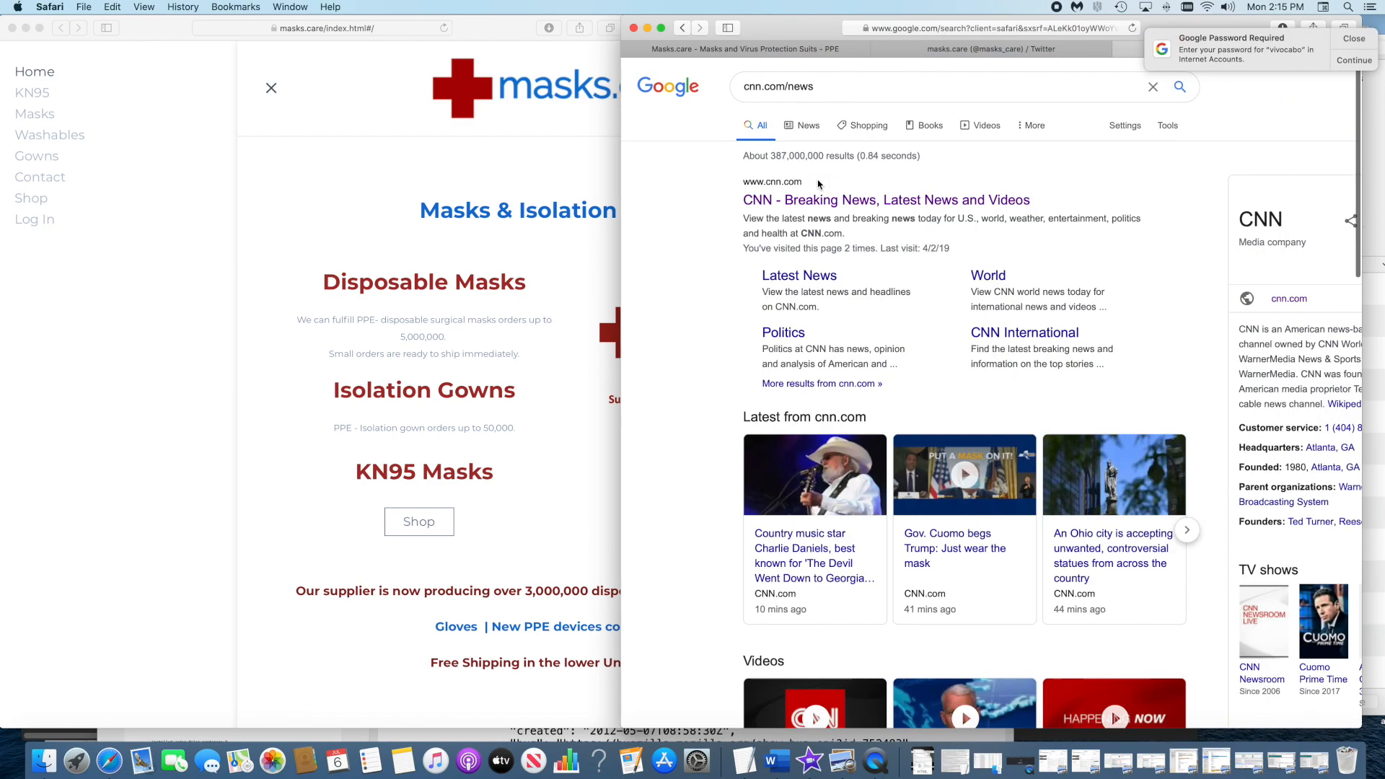
scroll("down", 3)
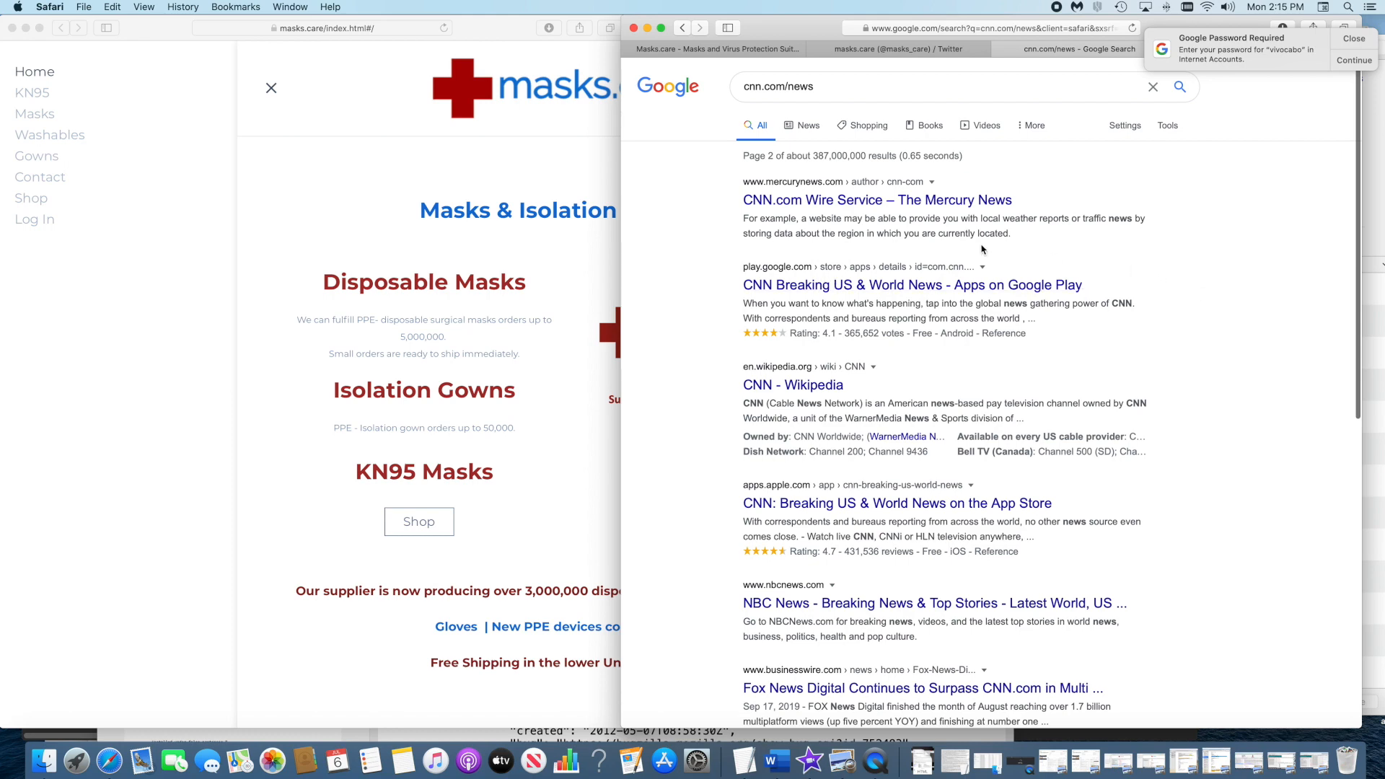
mouse_move(785, 215)
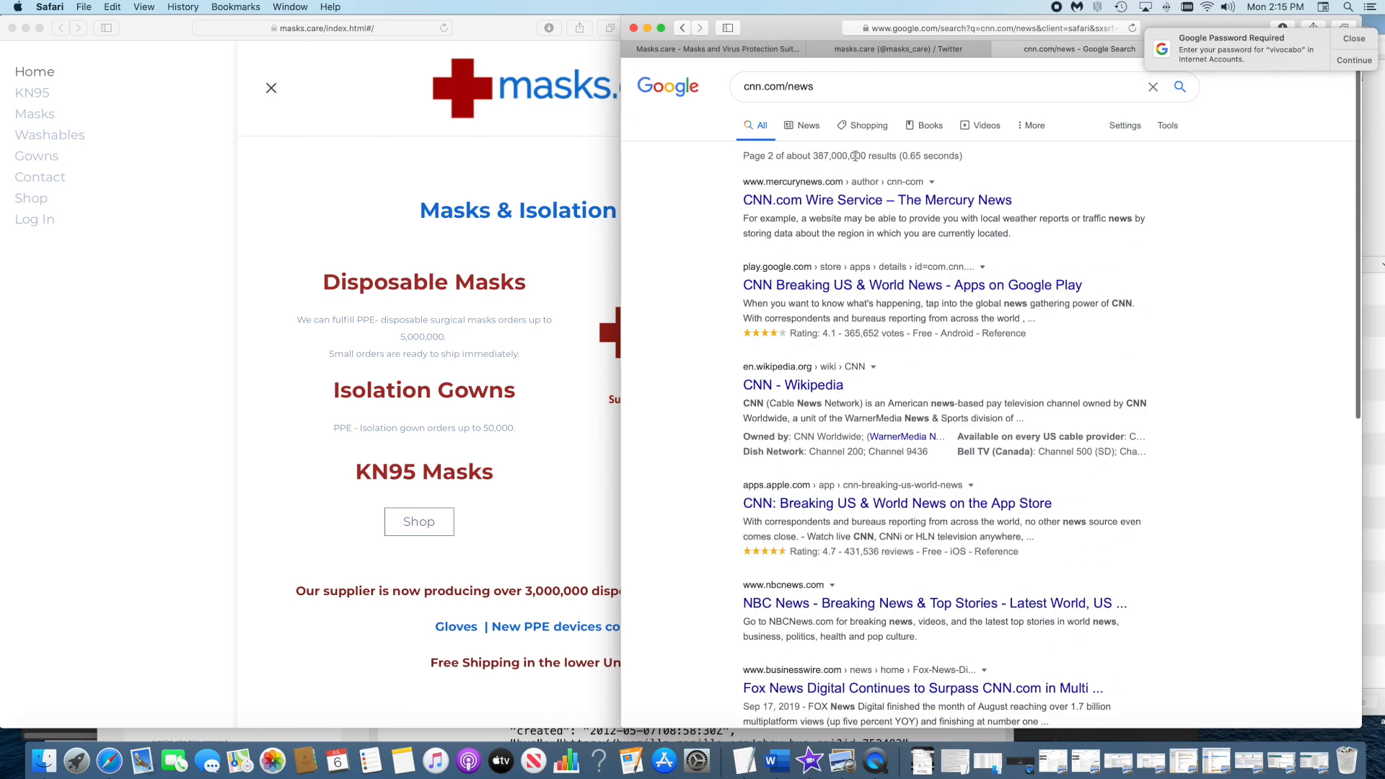
left_click(779, 85)
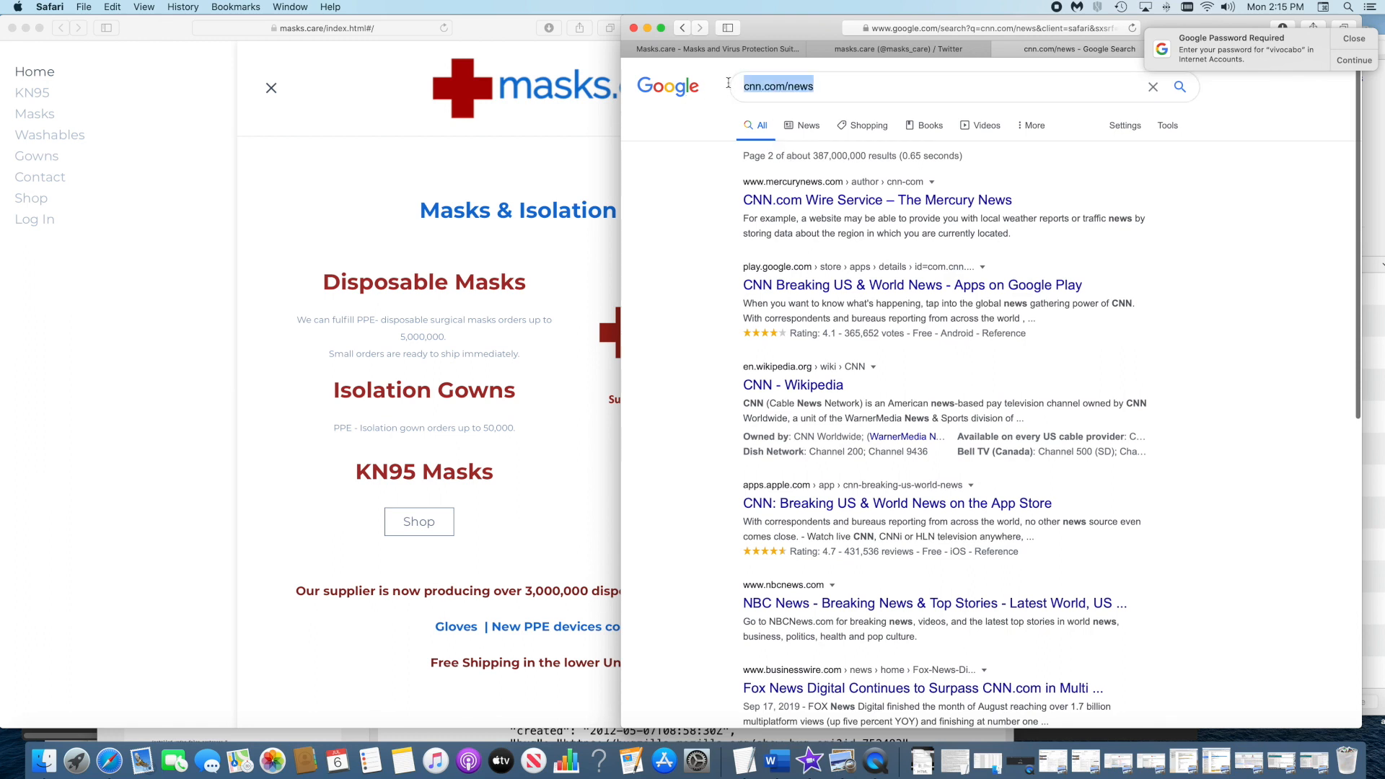
left_click(777, 86)
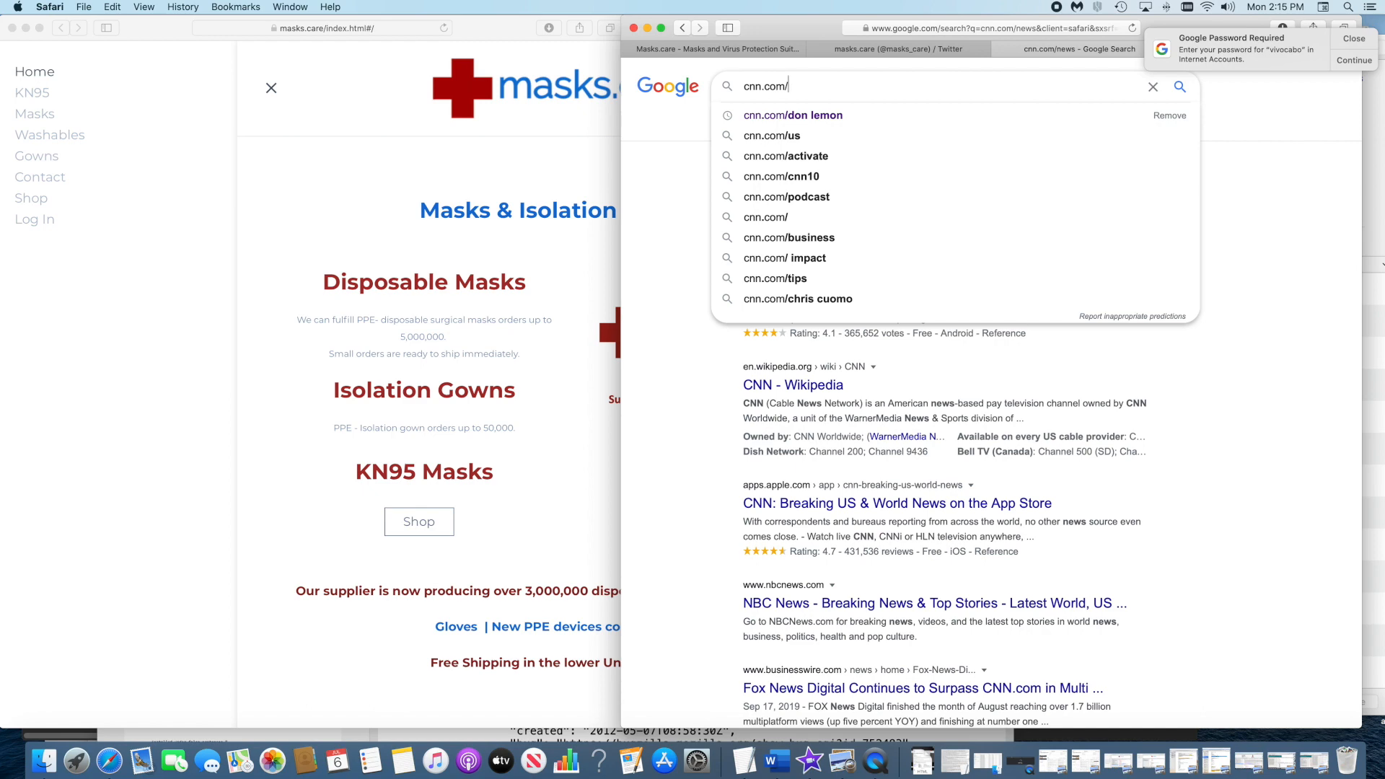
Step: Search cnn.com/contact and scroll the results led by CNN's customer service number
type("contact")
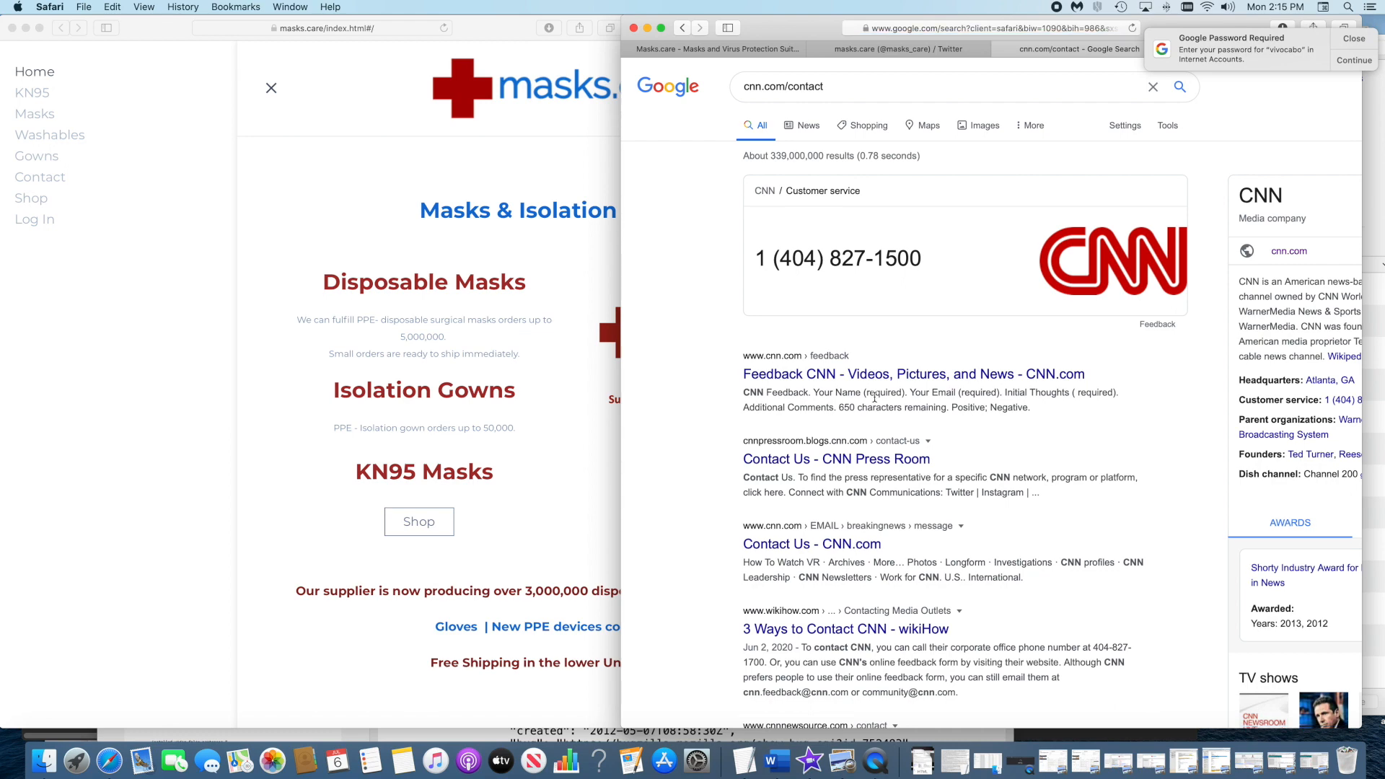
scroll("down", 3)
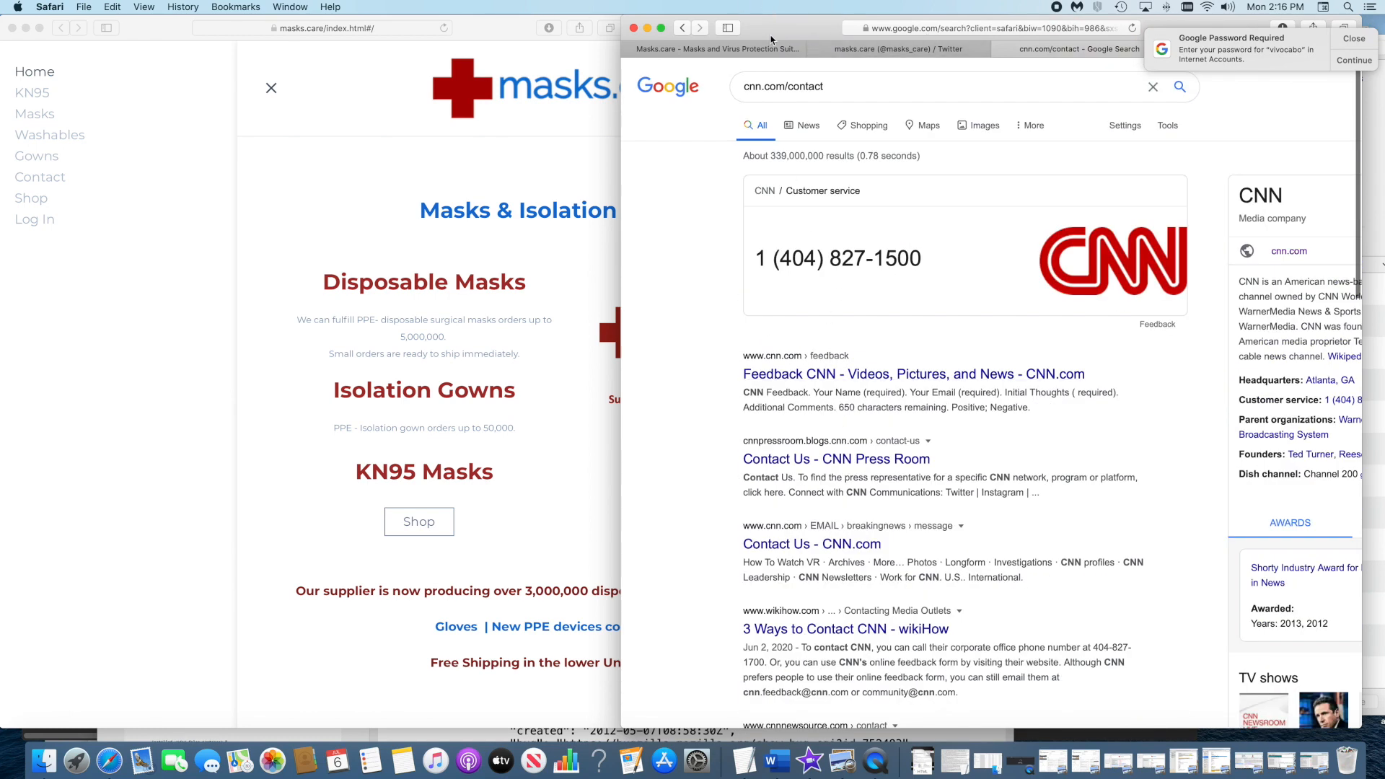
mouse_move(1051, 11)
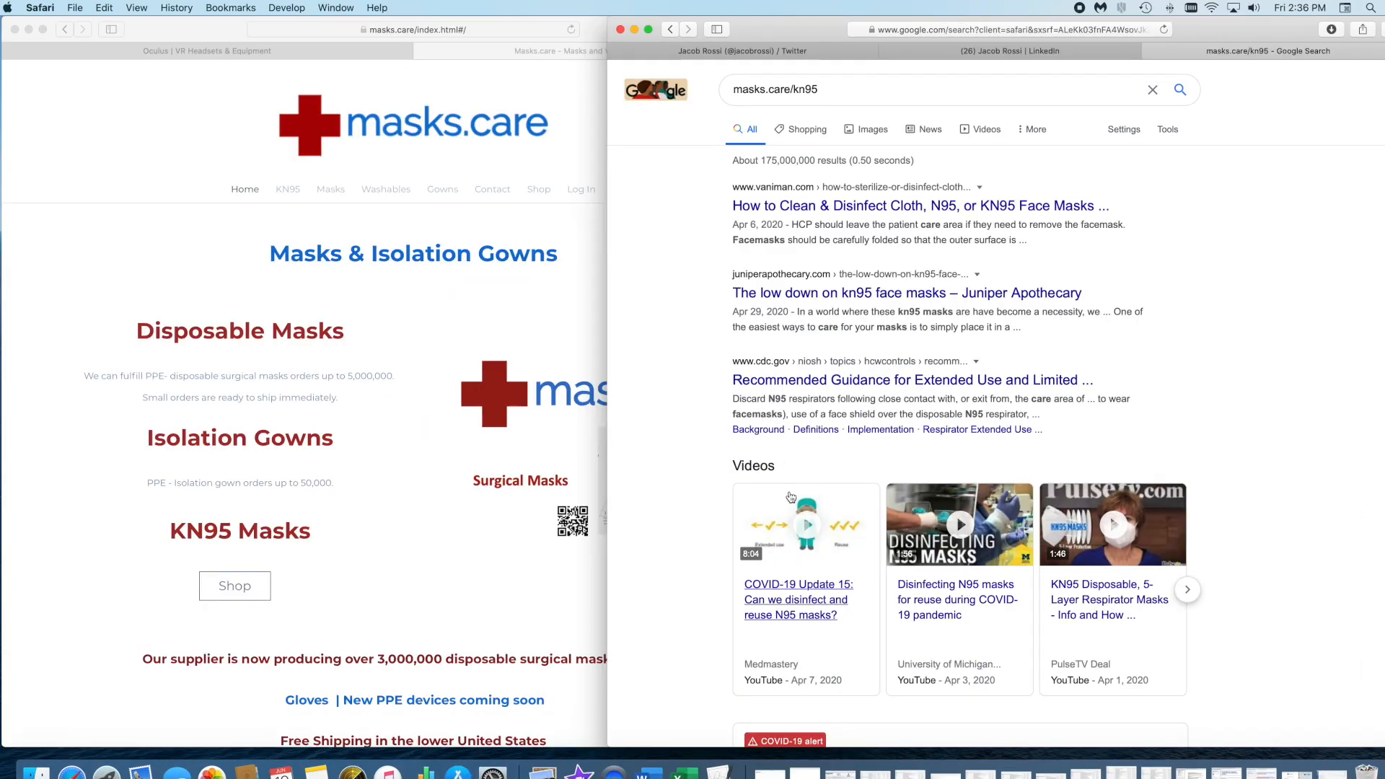
Step: Search masks.care/masks, scroll the health-site results, then trim the query back to masks.care/
scroll("down", 3)
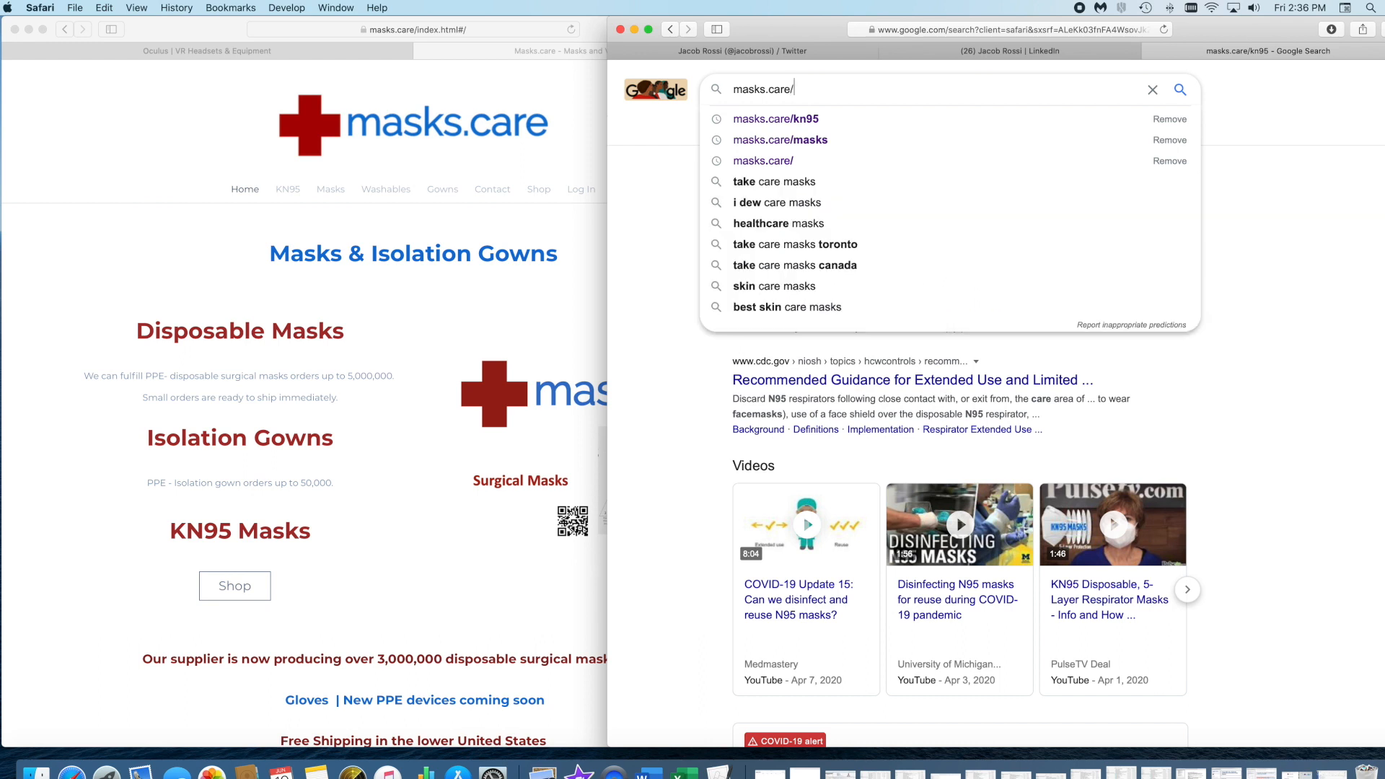
type("masks")
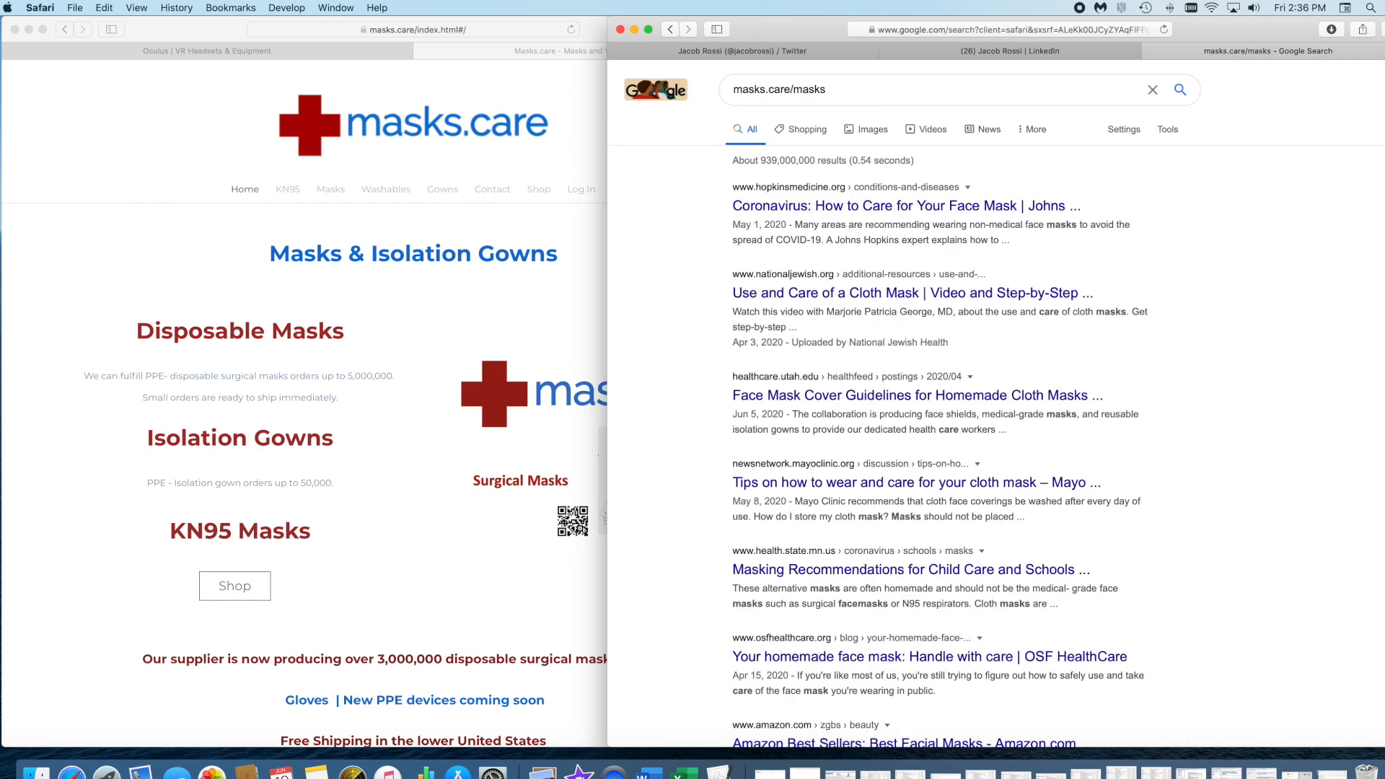
mouse_move(822, 332)
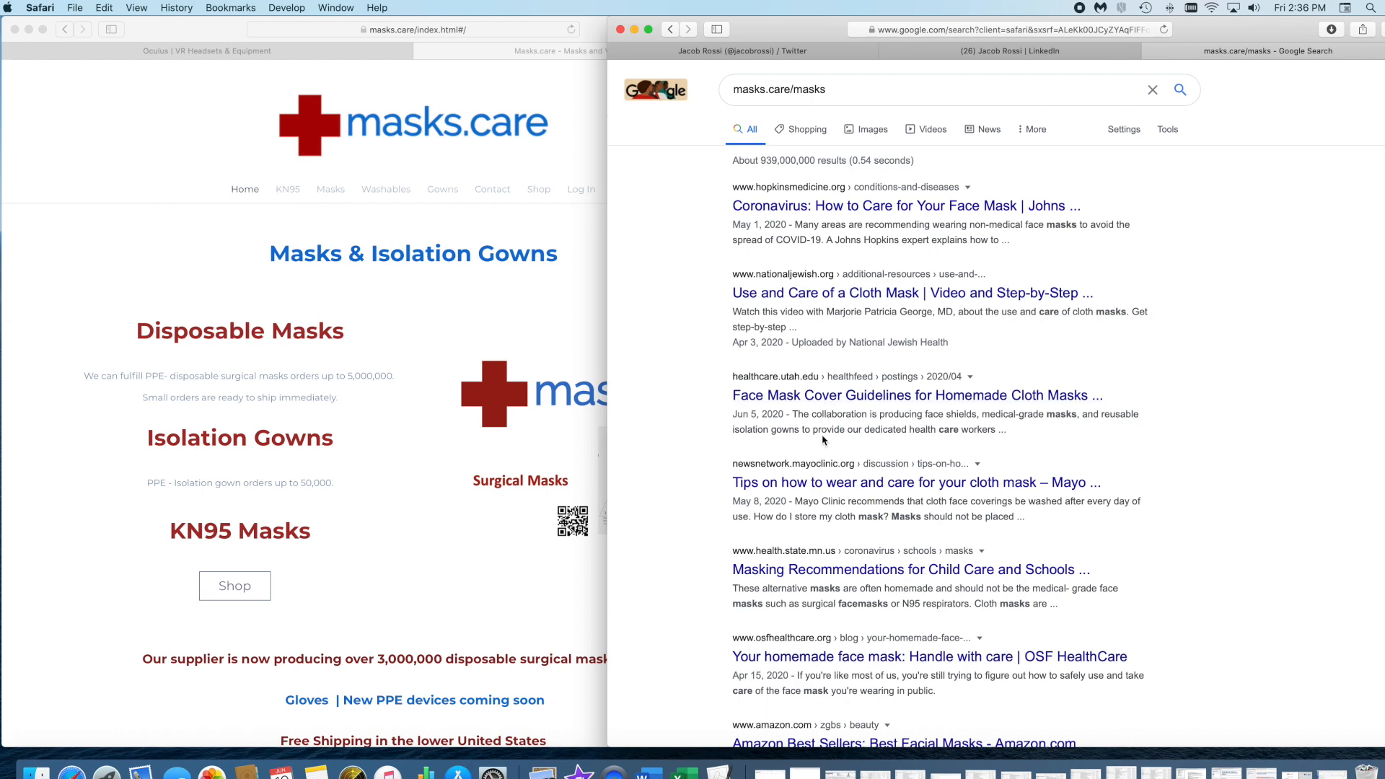
scroll("down", 3)
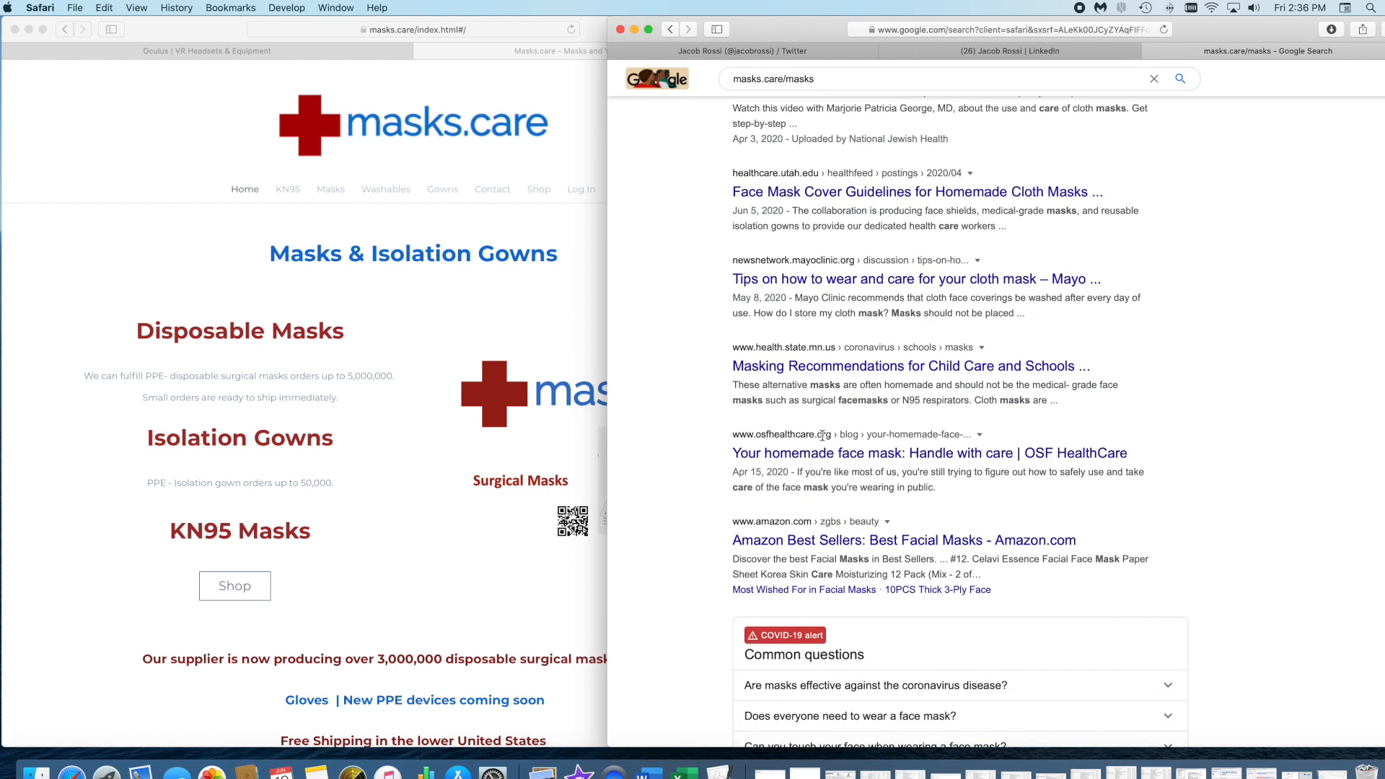
scroll("down", 3)
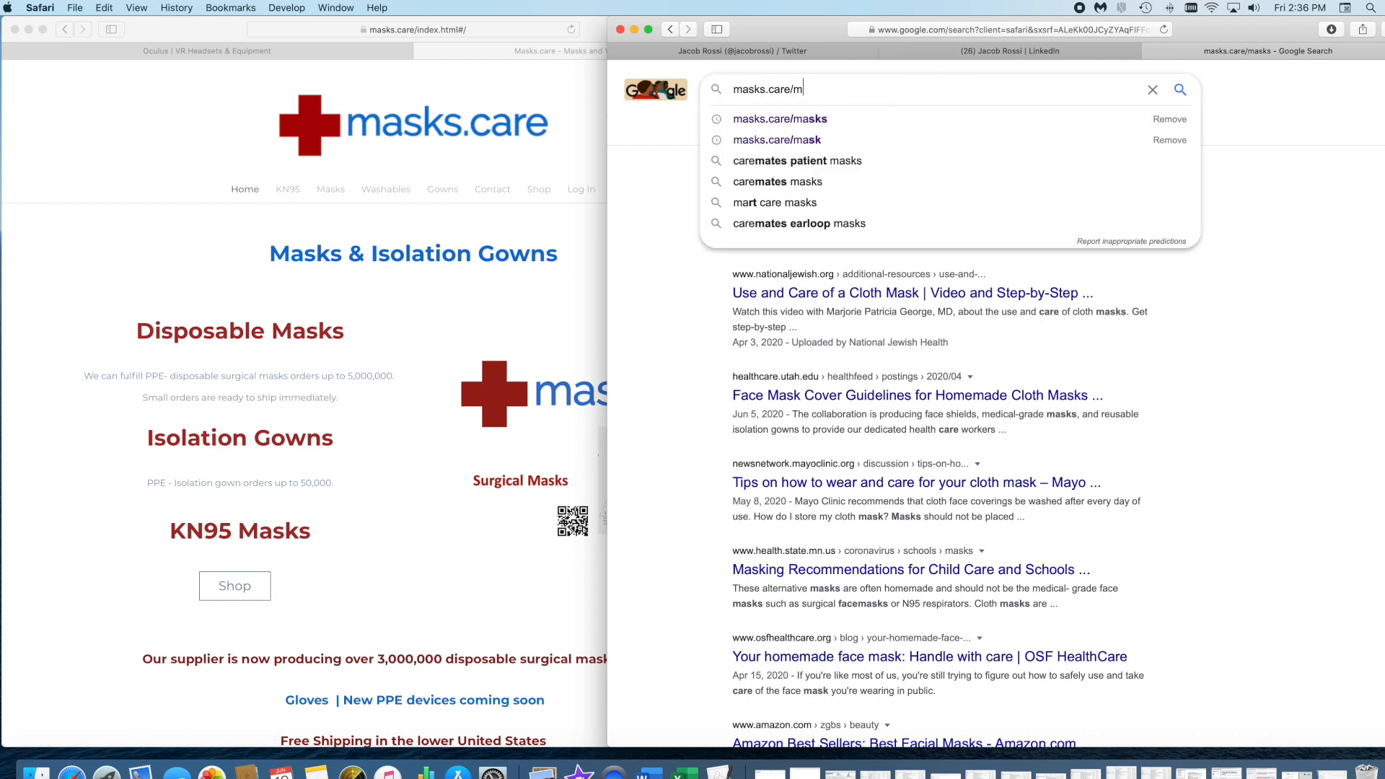
key("Backspace")
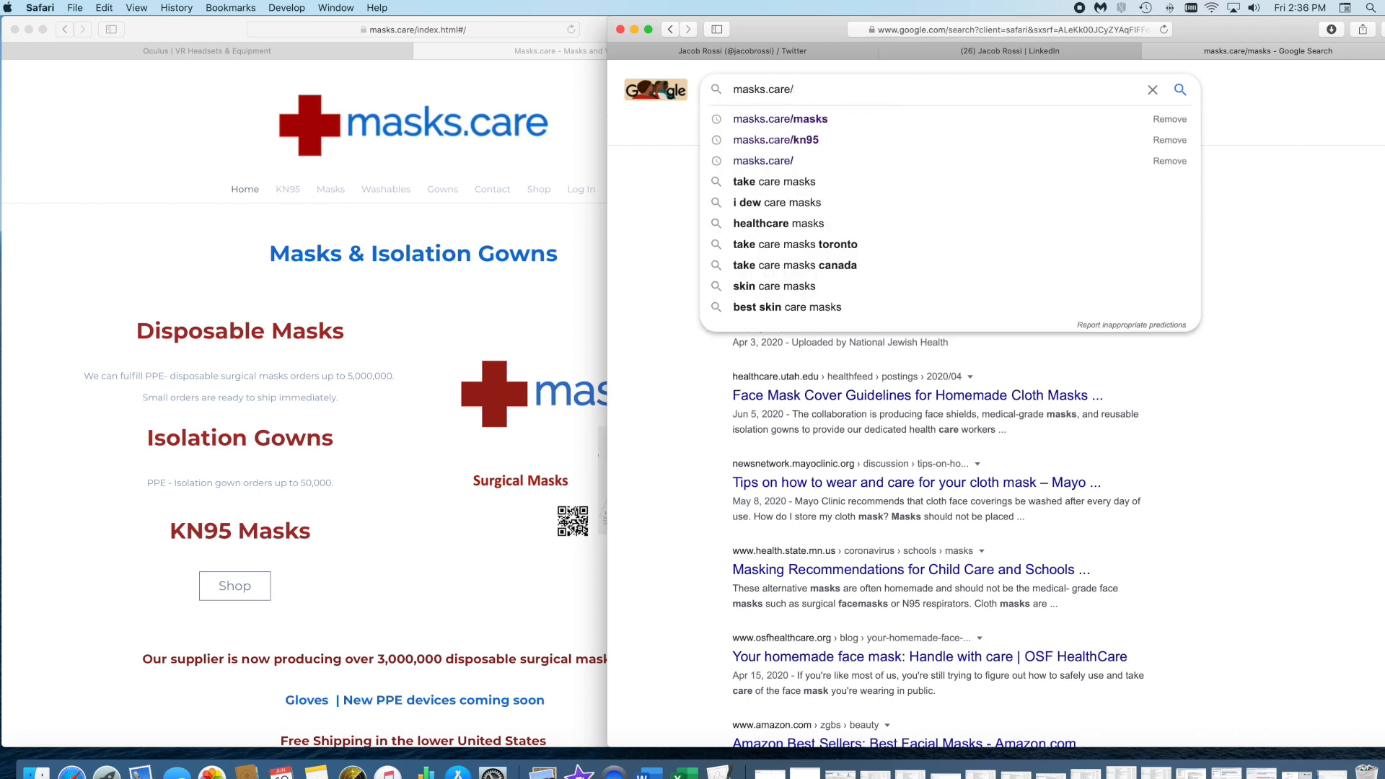
Step: Search masks.care/gowns from the suggestion, then delete the path from the query
type("g")
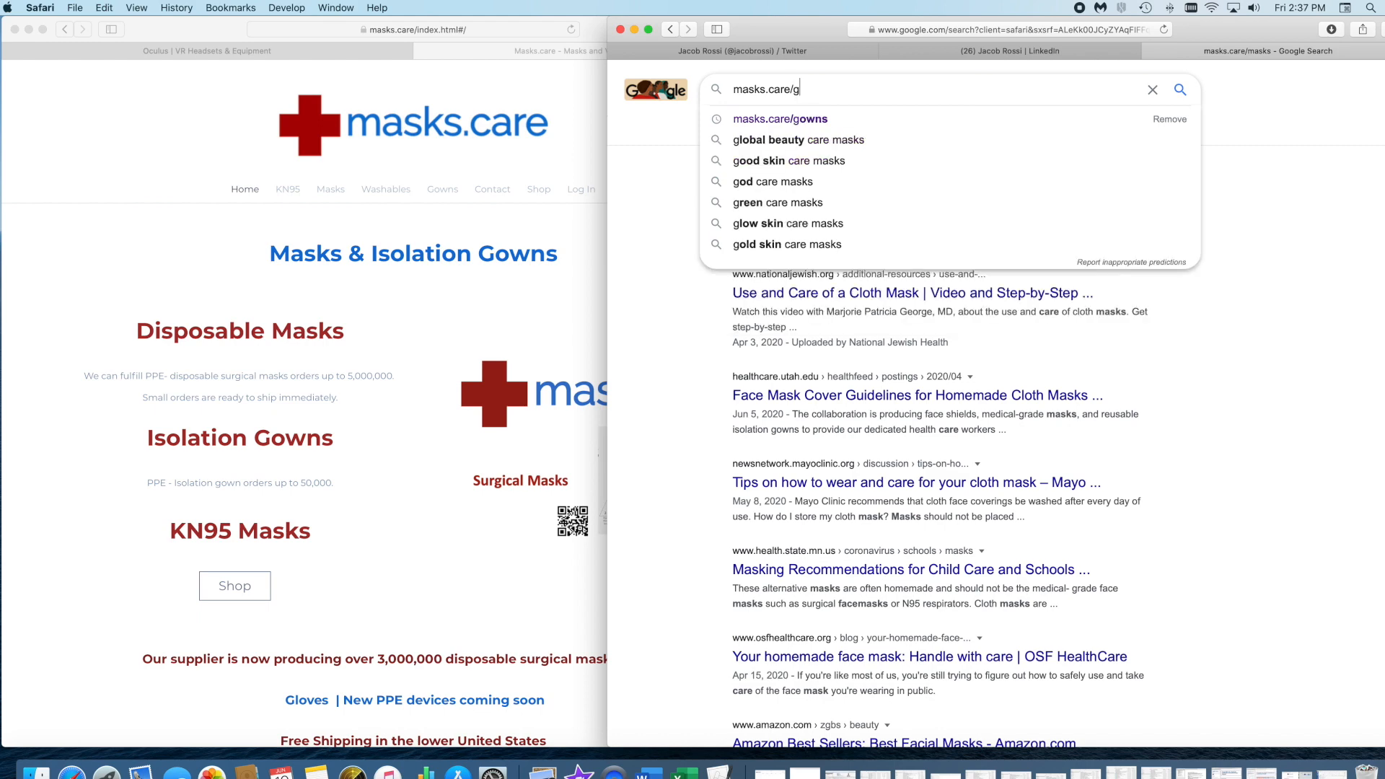
left_click(778, 118)
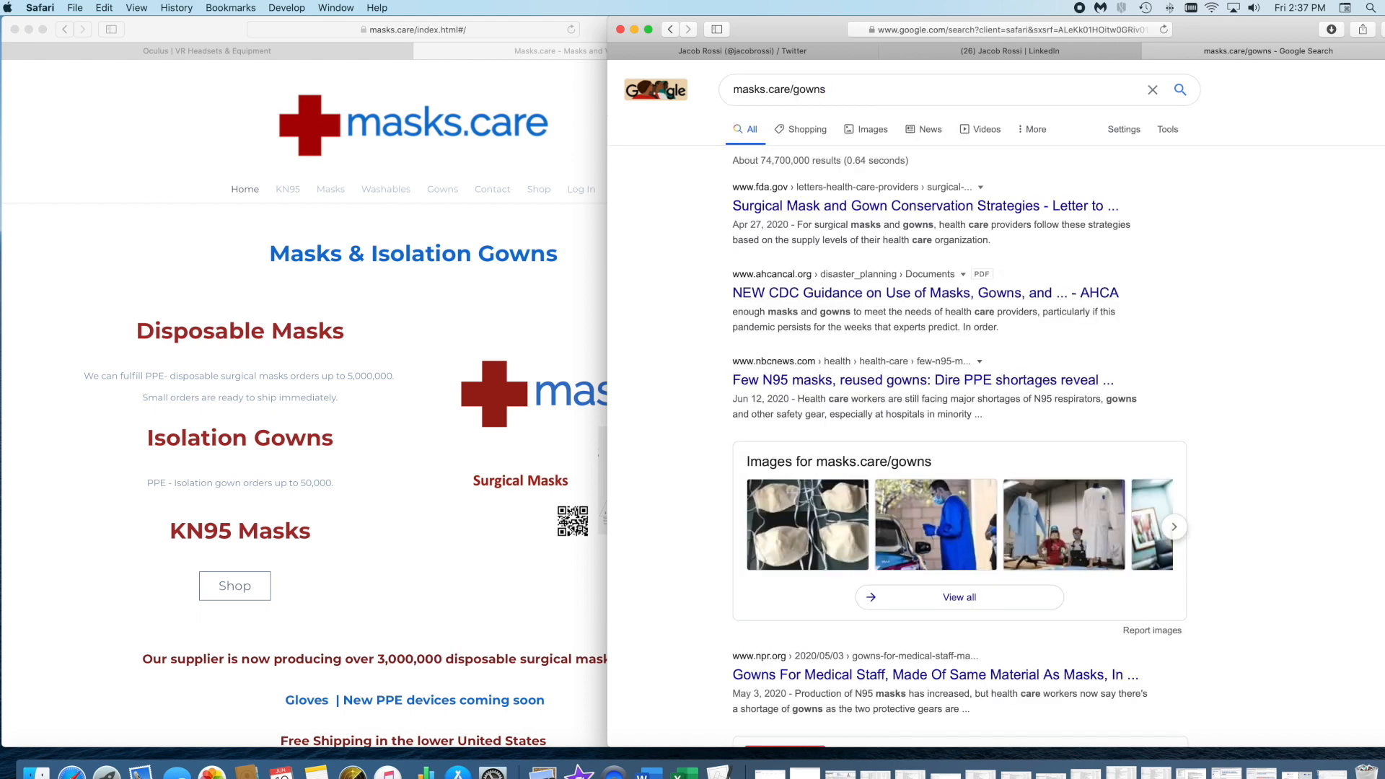
left_click(806, 89)
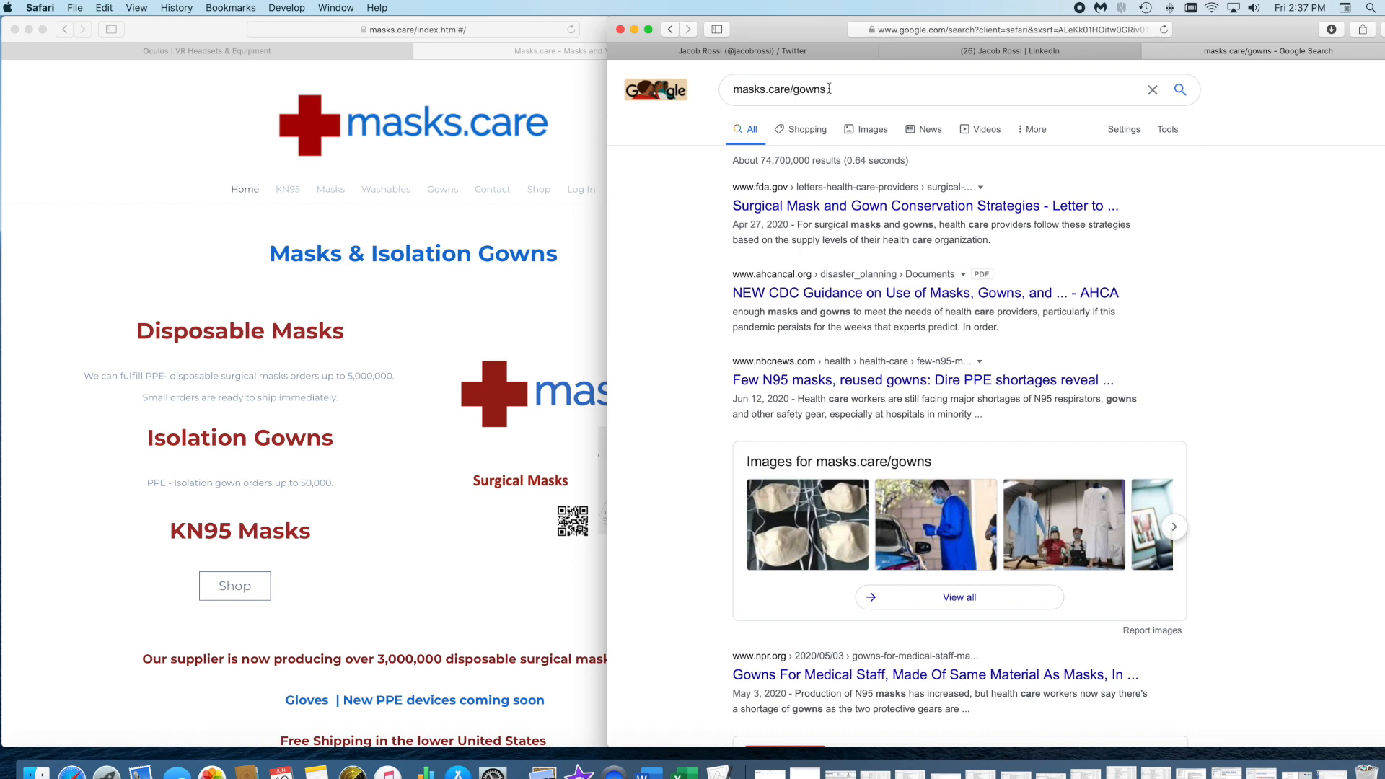
key("Backspace")
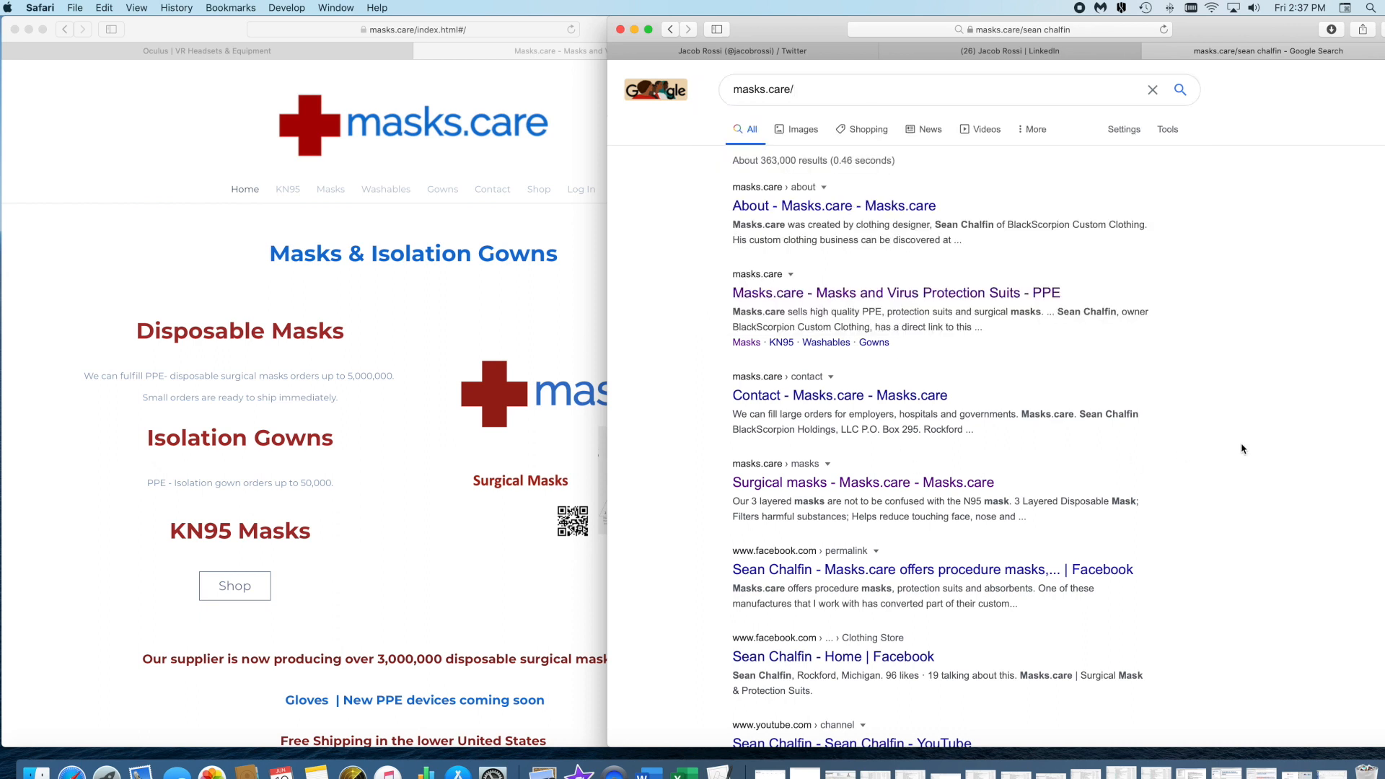
mouse_move(805, 542)
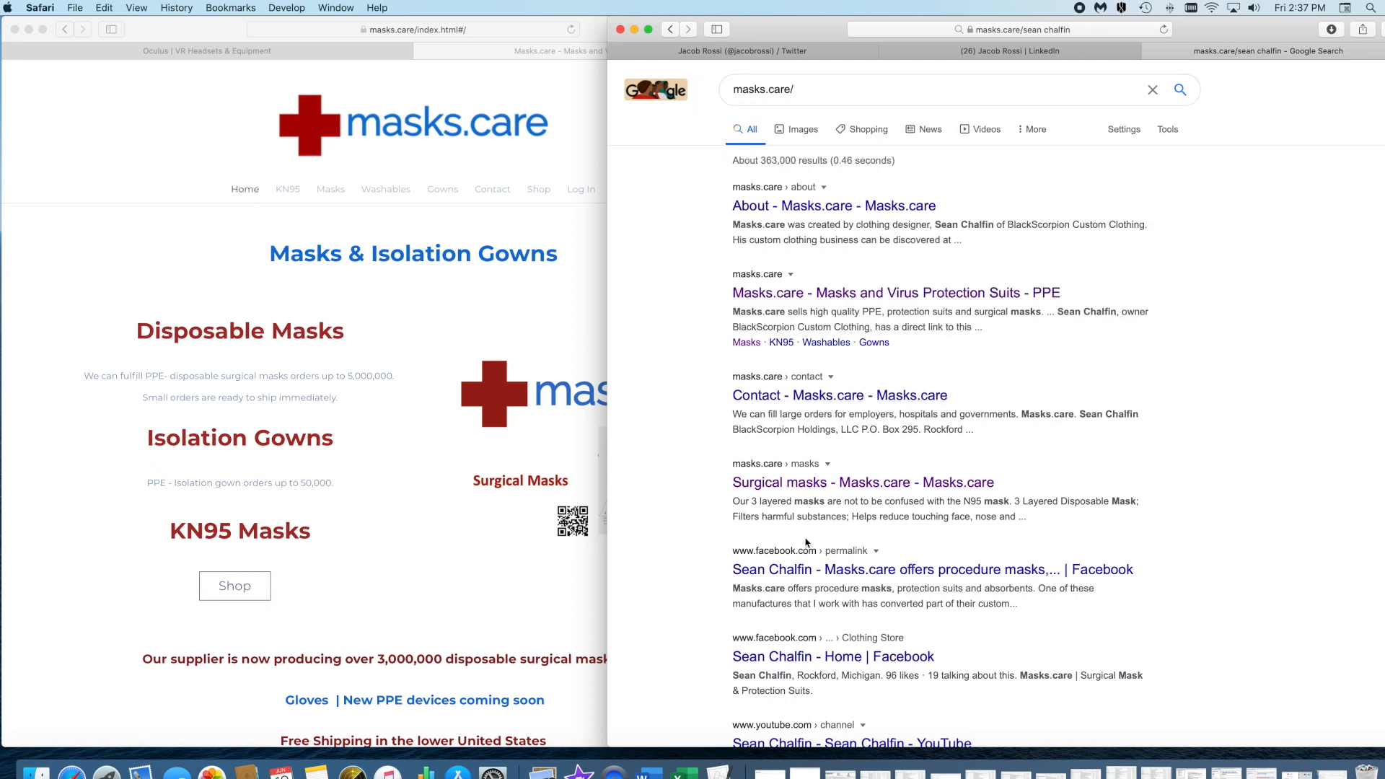
Step: Scroll the masks.care/ results listing the About, homepage, Contact and Surgical masks pages
scroll("down", 3)
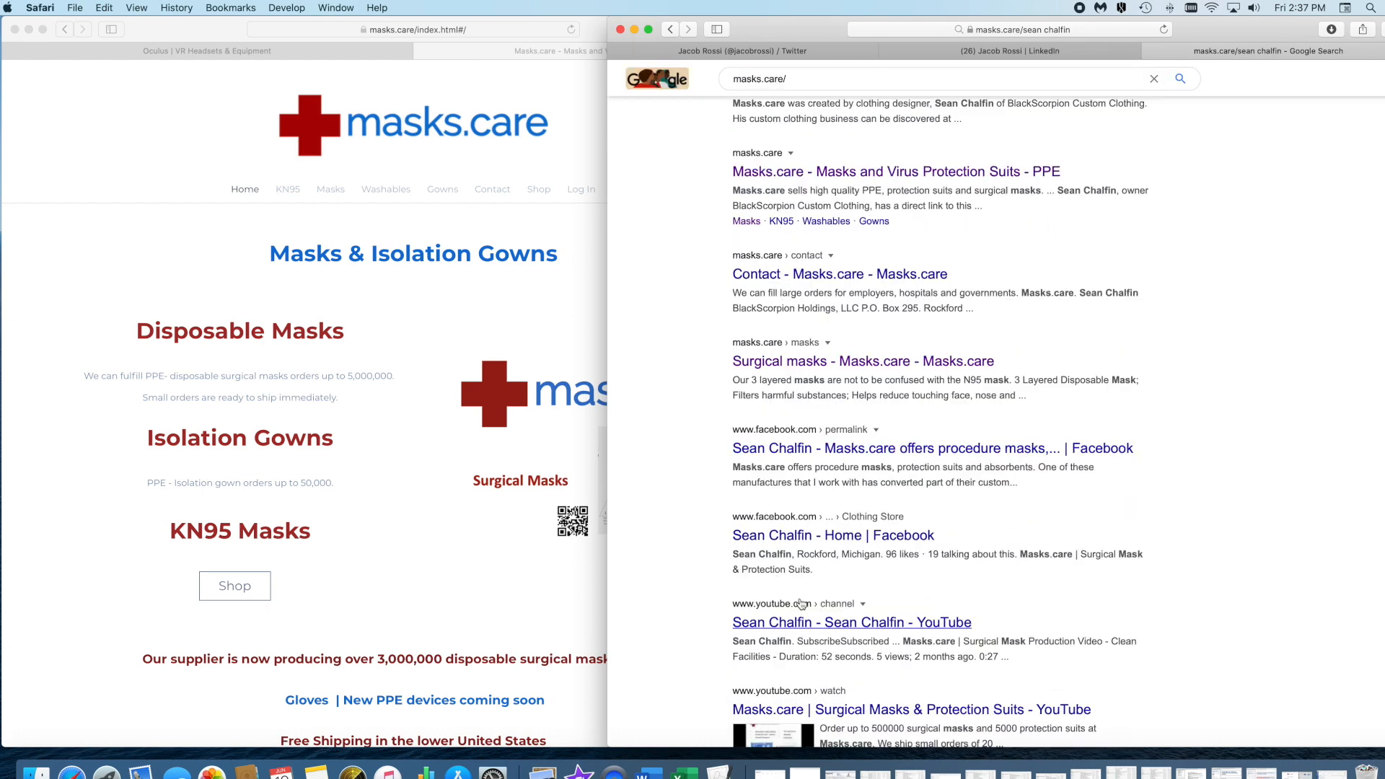